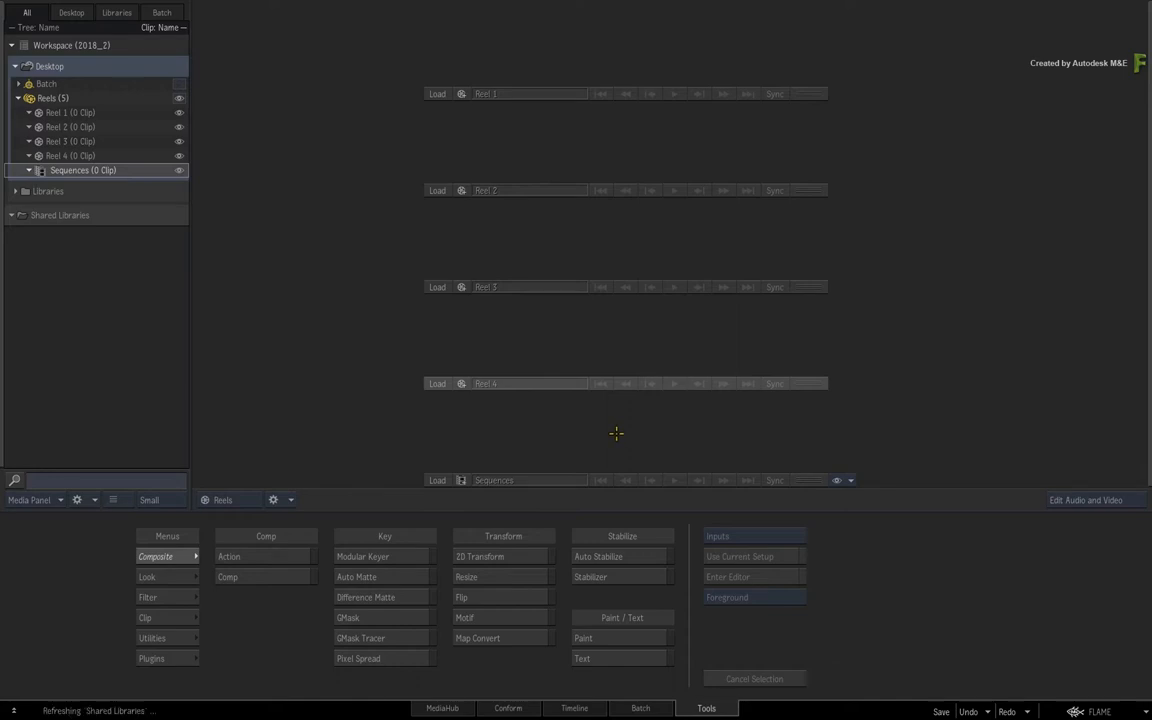
mouse_move(616, 428)
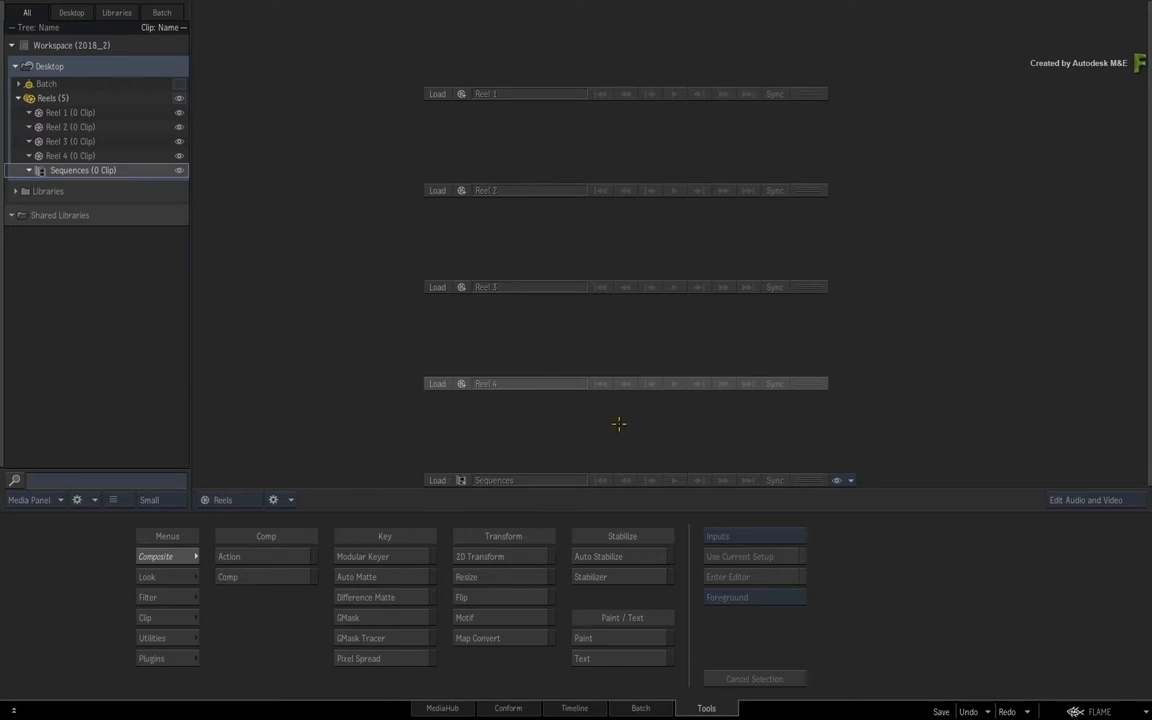
mouse_move(492, 290)
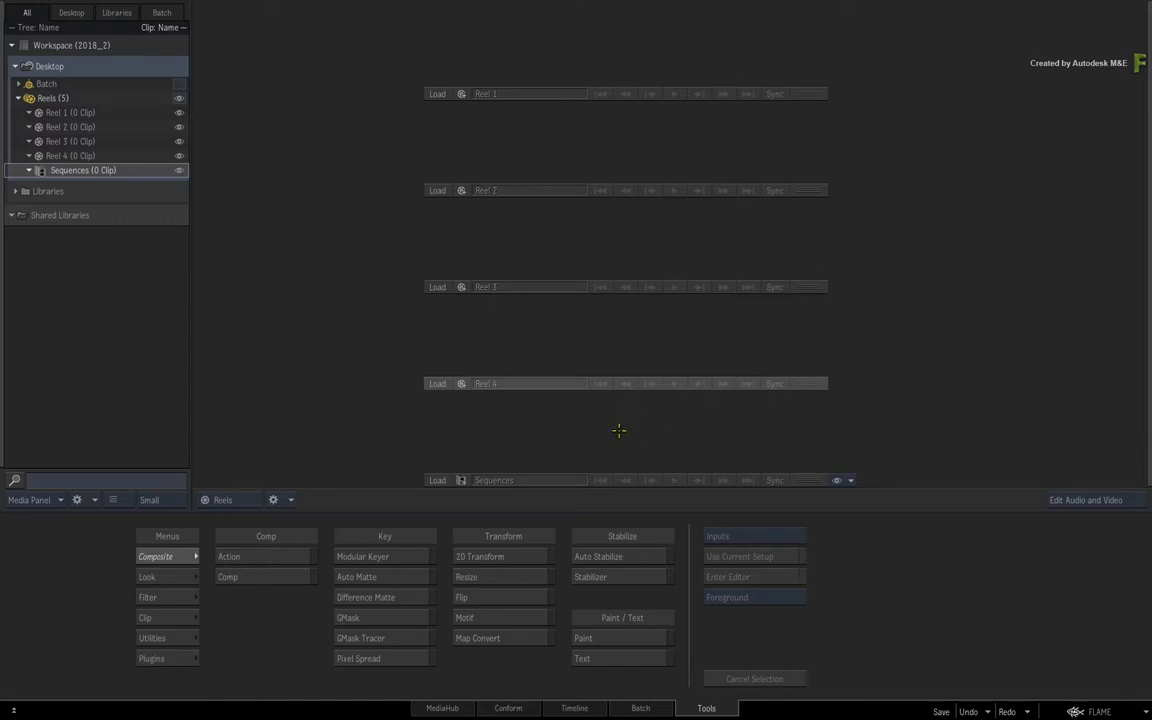
mouse_move(618, 431)
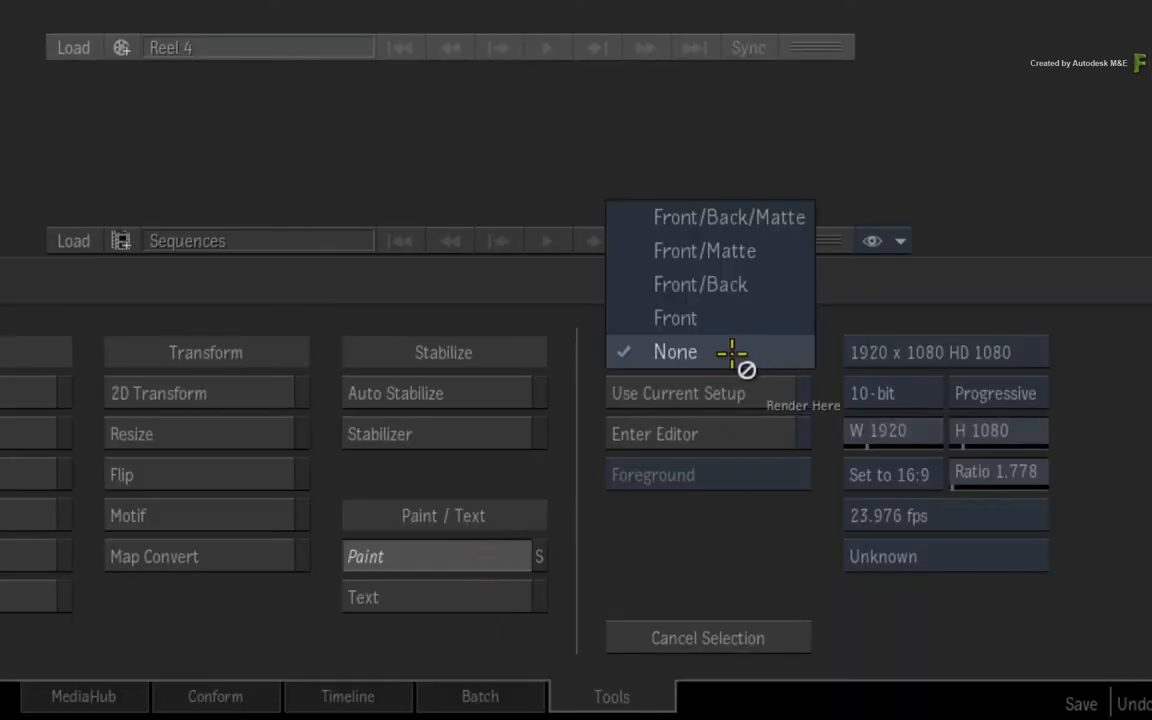
Step: Set the Paint inputs to None, keeping 1920x1080 HD at 23.976 fps
click(674, 352)
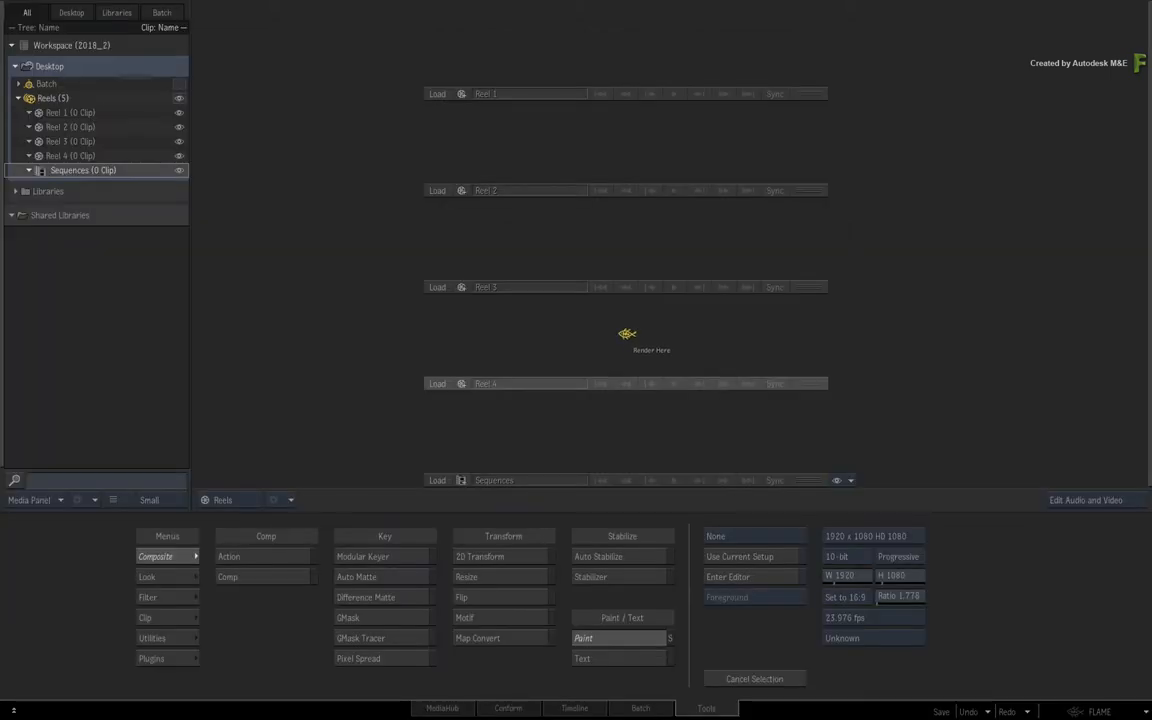
Step: Enter the Paint editor on a blank black canvas
click(587, 639)
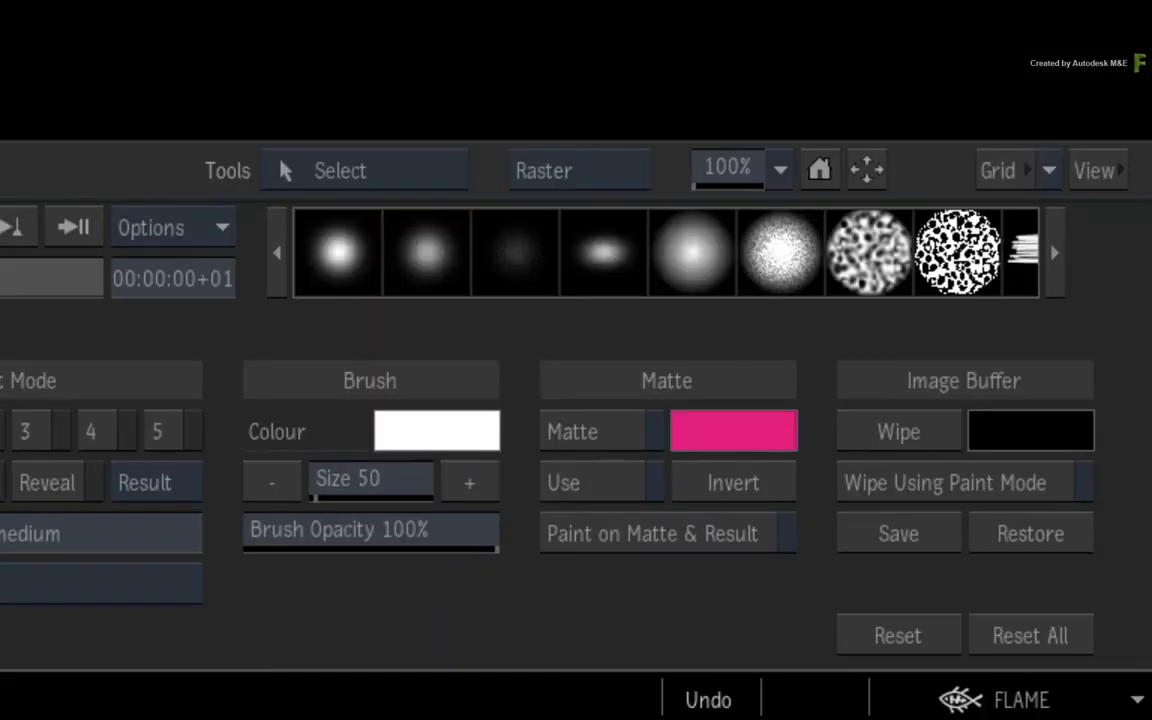
mouse_move(400, 305)
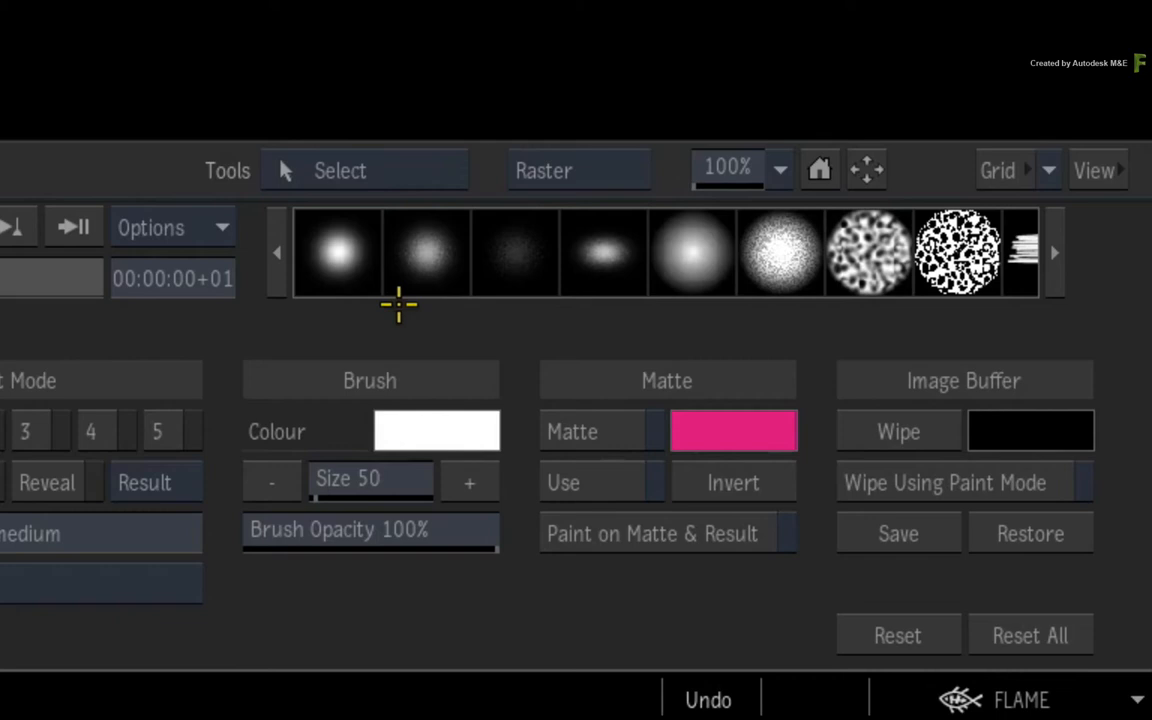
mouse_move(955, 310)
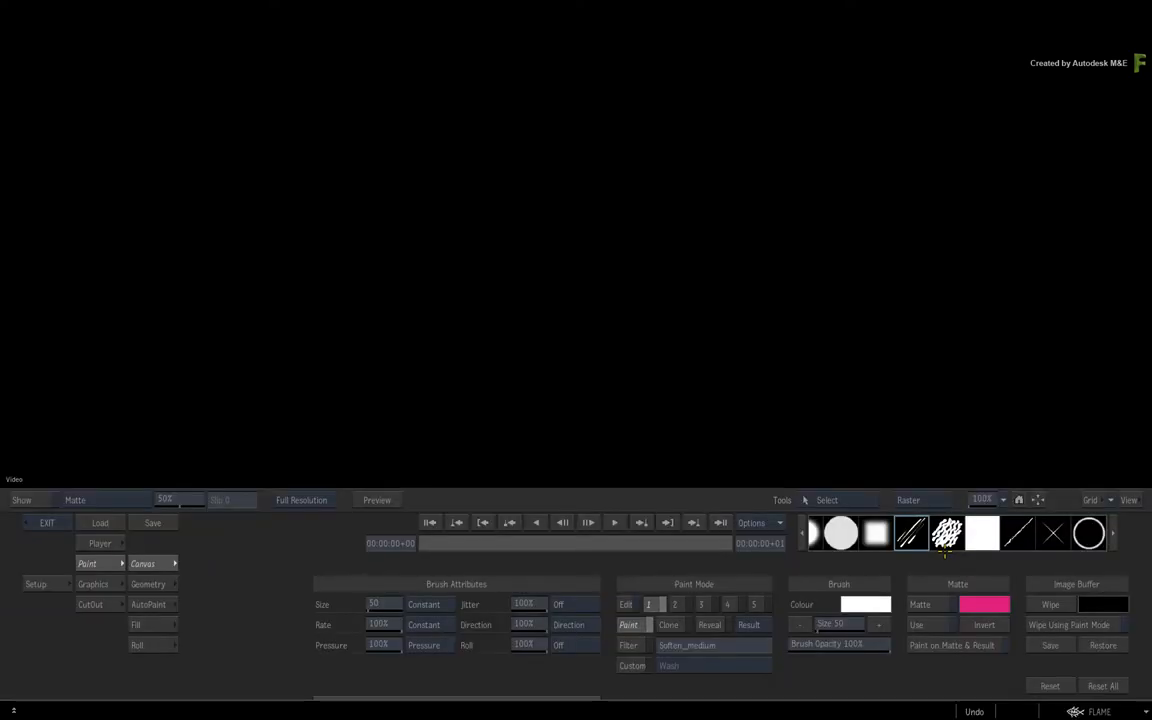
Step: Add a new custom brush copied from the scribble brush
click(944, 534)
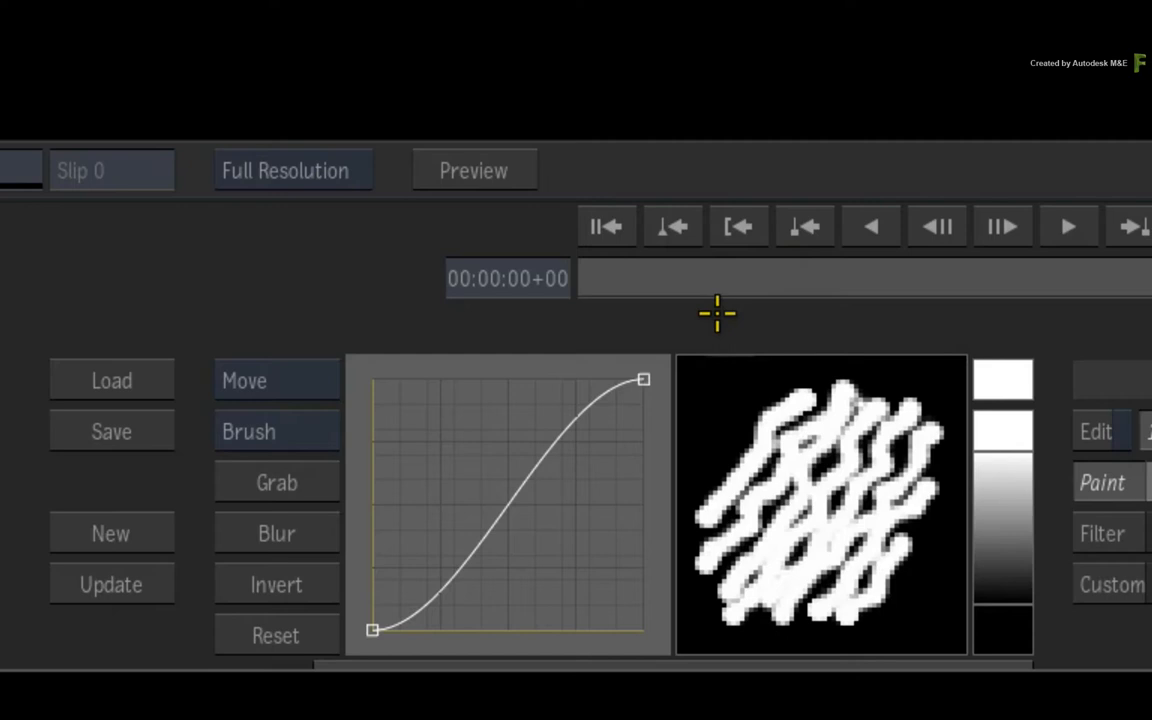
mouse_move(700, 315)
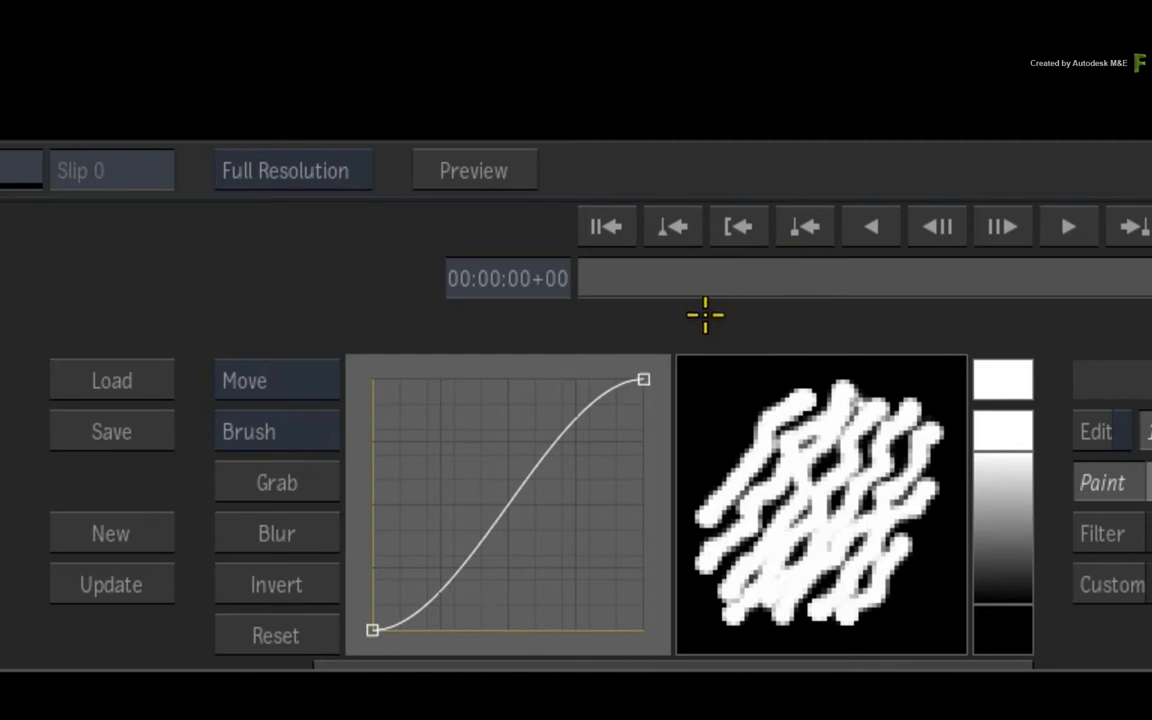
mouse_move(112, 530)
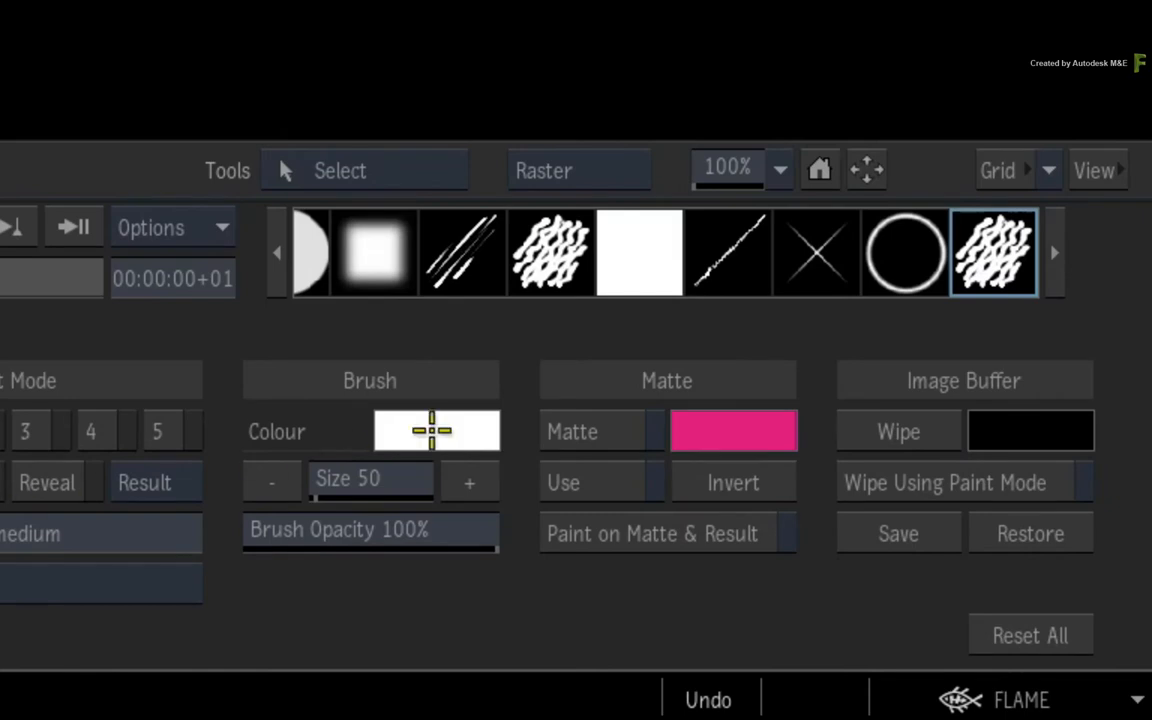
mouse_move(115, 467)
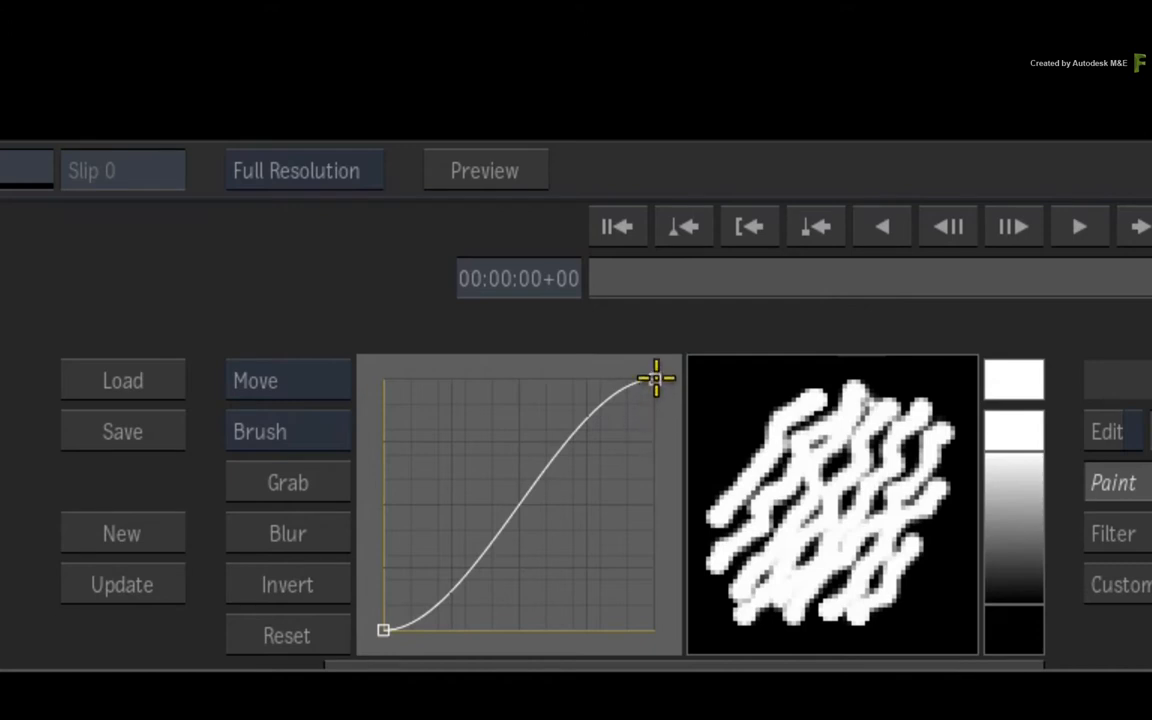
Step: Reshape the falloff curve tangents and add points for a solid core with concentric rings
drag(657, 378, 655, 378)
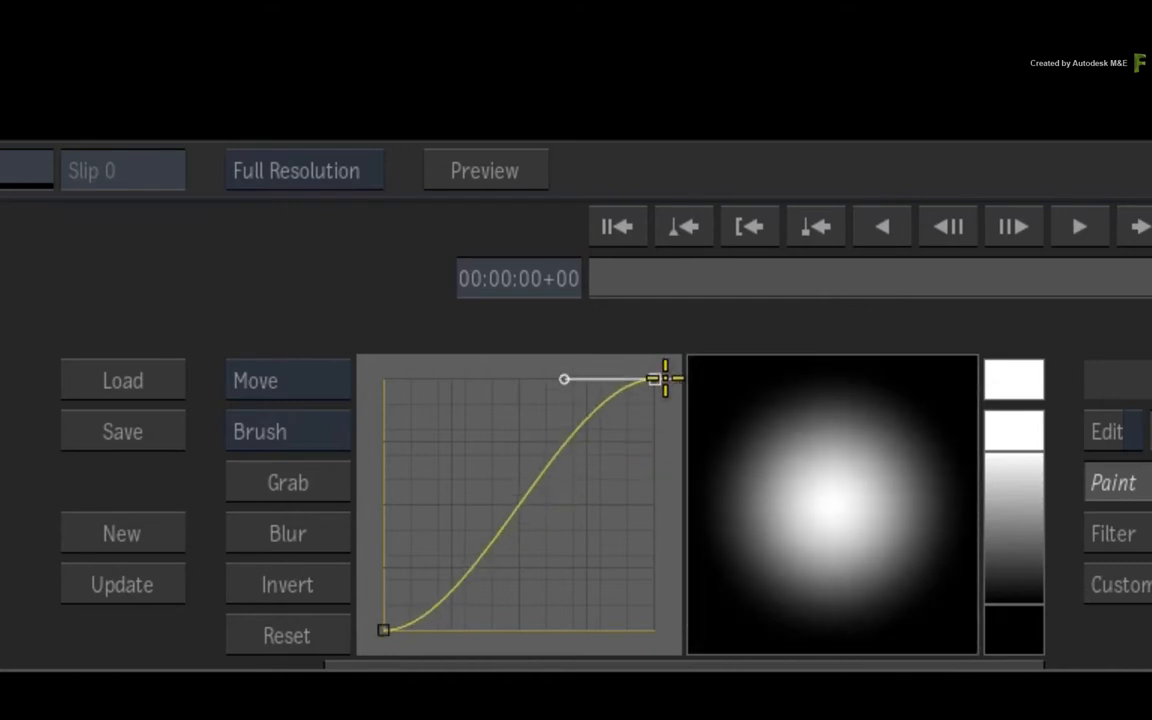
drag(655, 378, 535, 445)
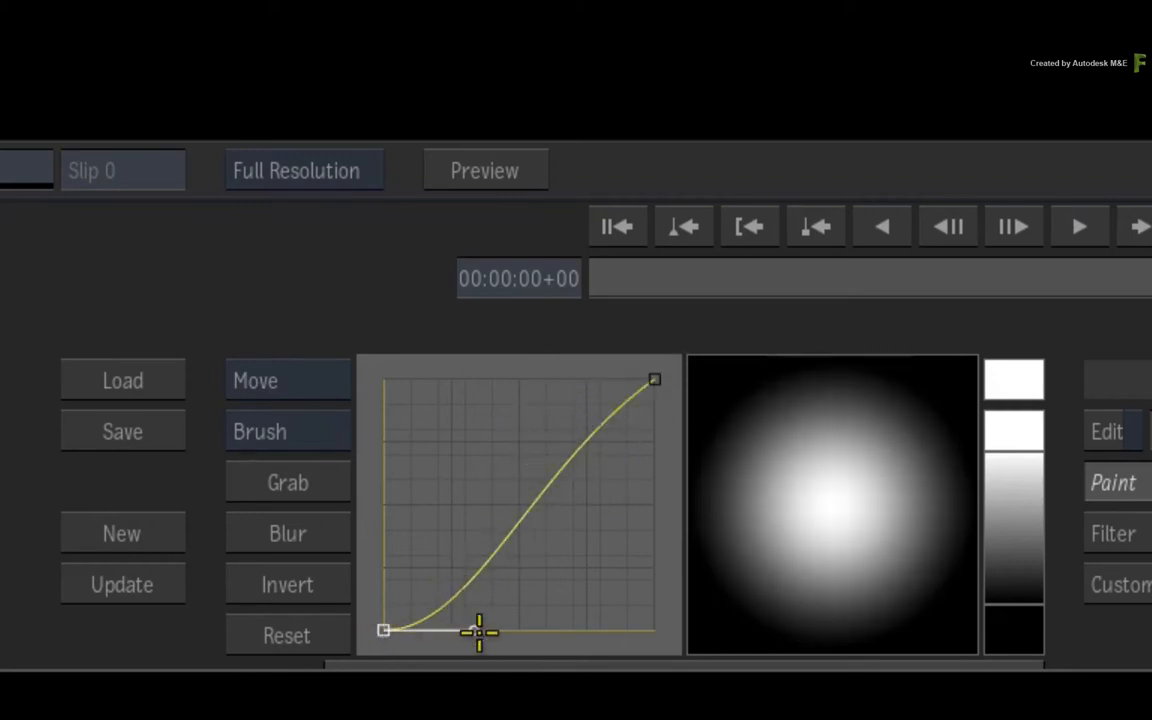
drag(478, 632, 512, 520)
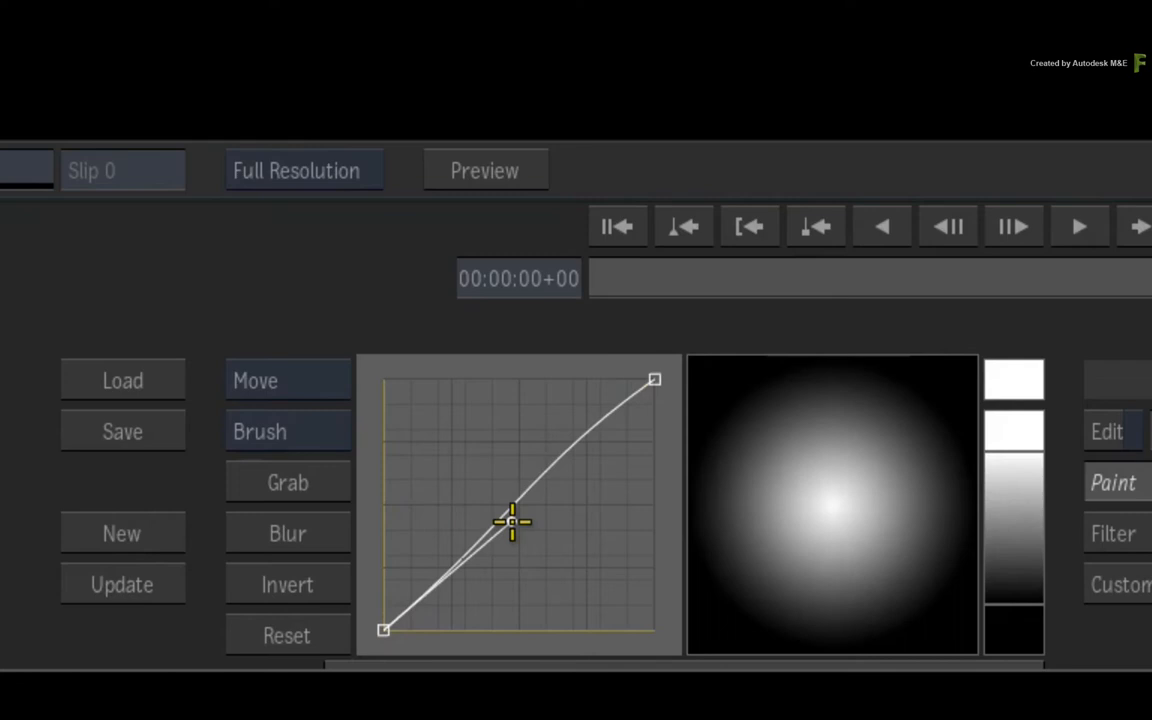
drag(512, 520, 557, 612)
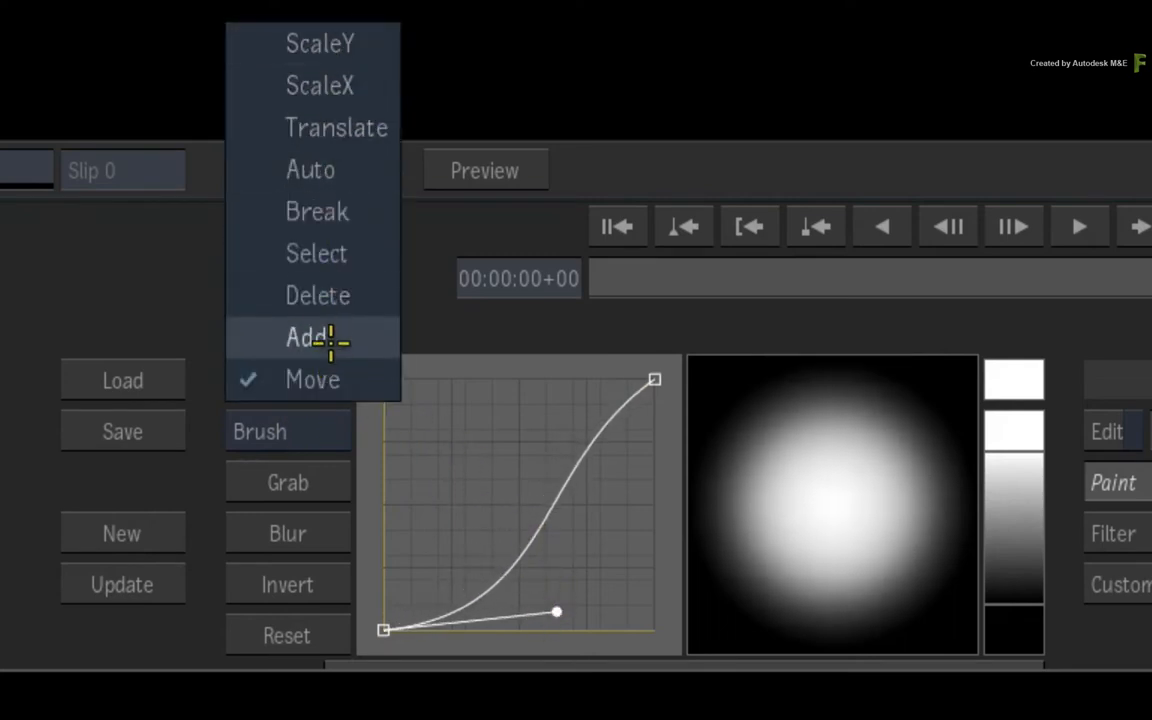
click(310, 337)
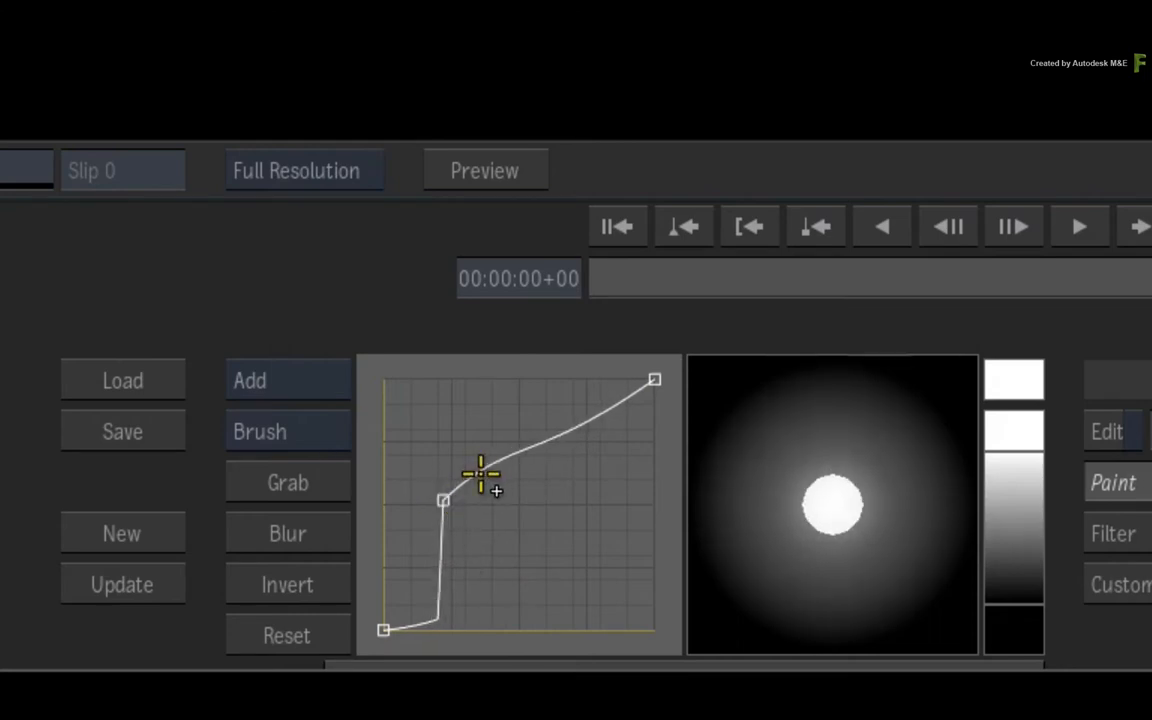
drag(480, 472, 600, 410)
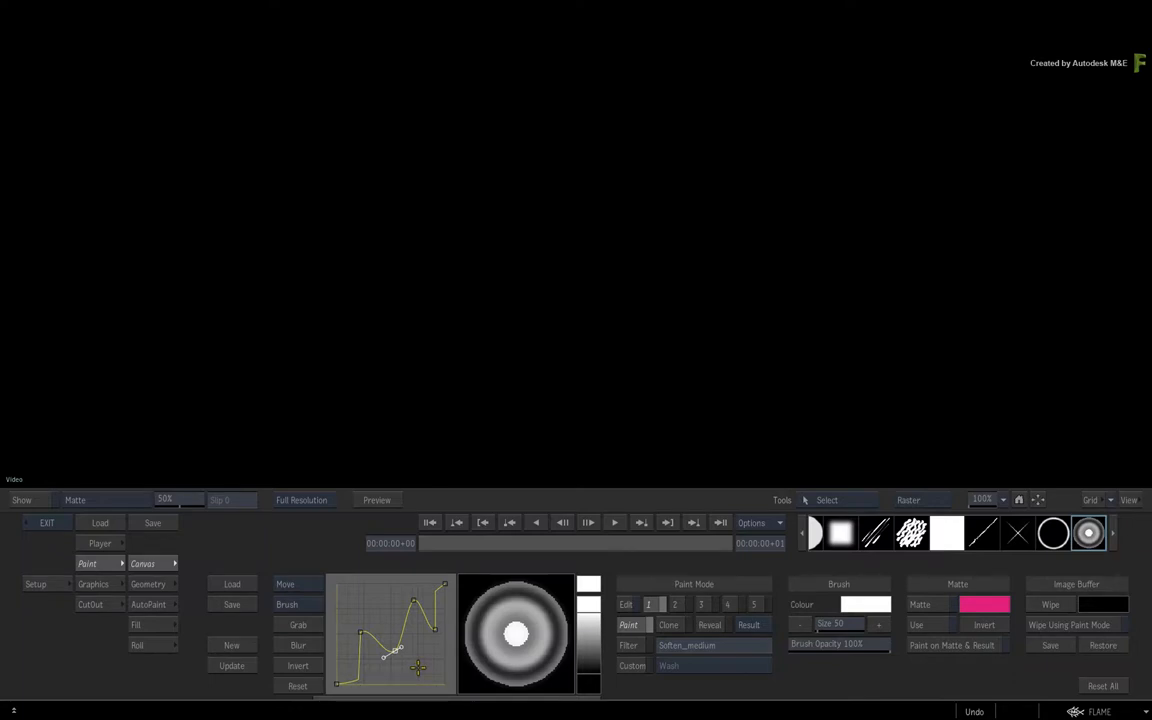
mouse_move(418, 665)
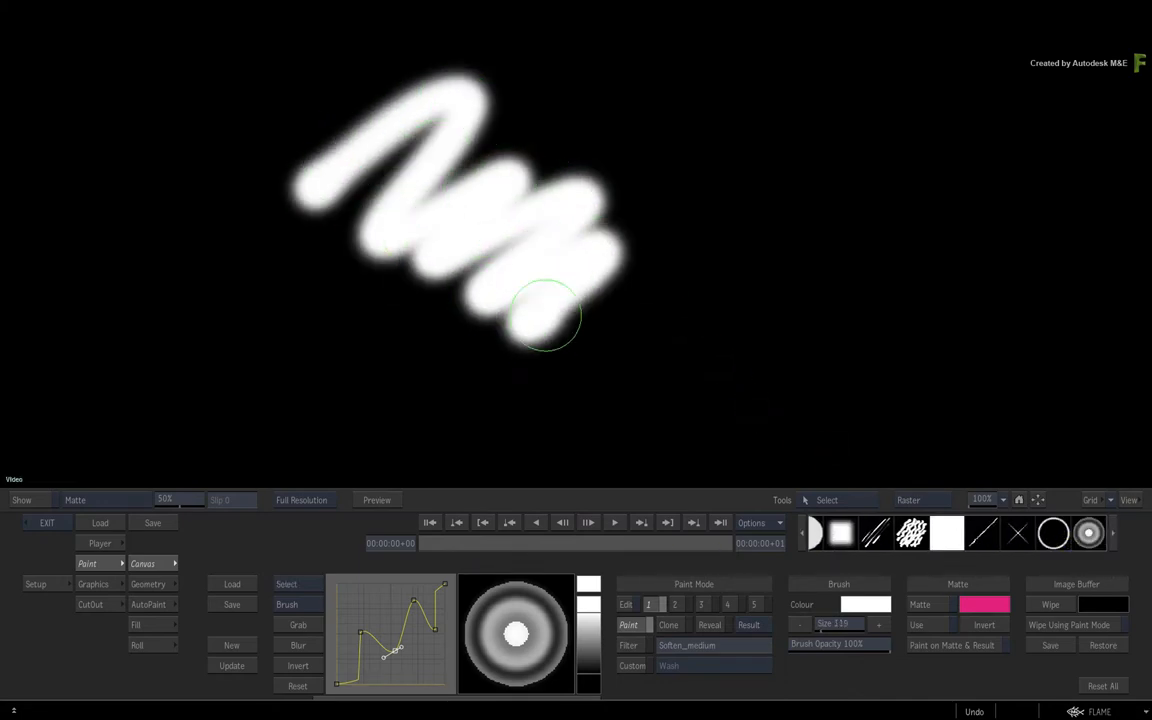
Step: Paint a white zigzag stroke with the ringed brush at size 119
drag(545, 315, 389, 403)
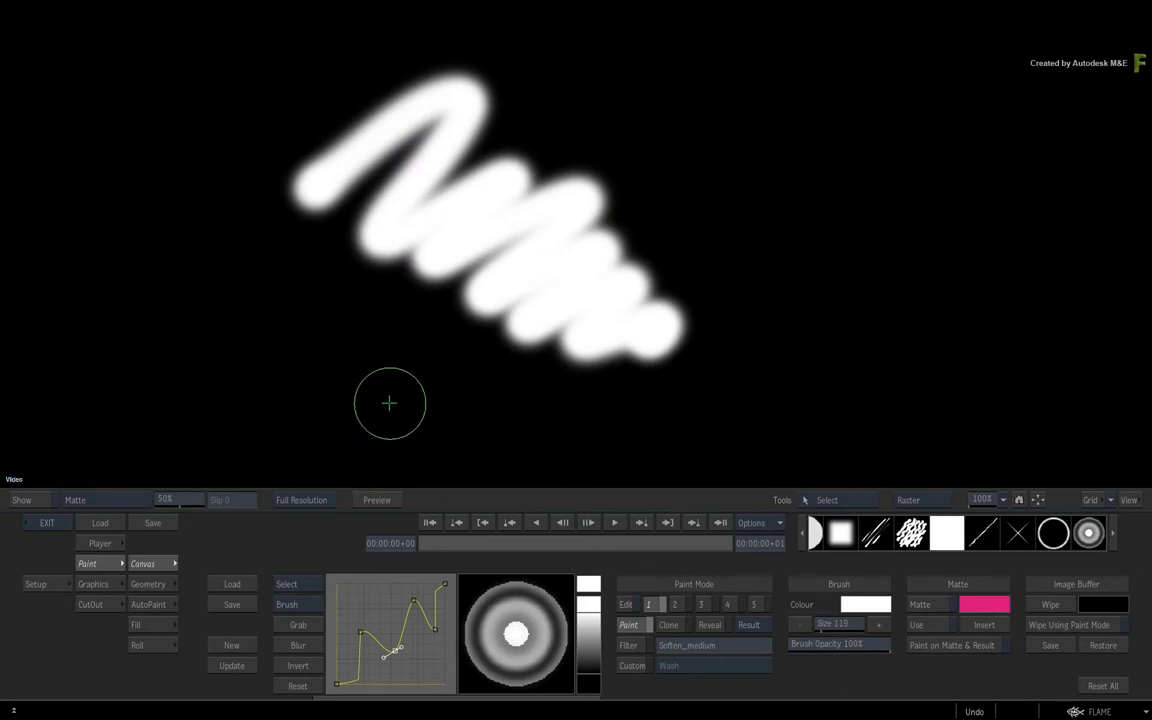
mouse_move(386, 408)
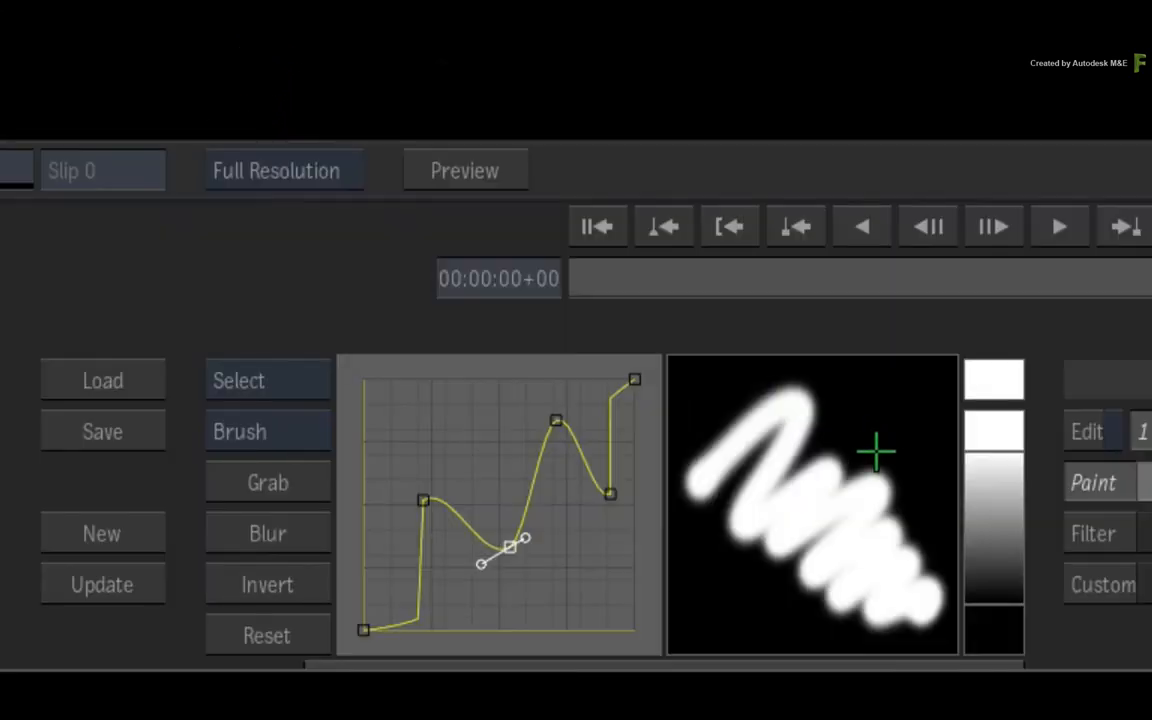
mouse_move(874, 444)
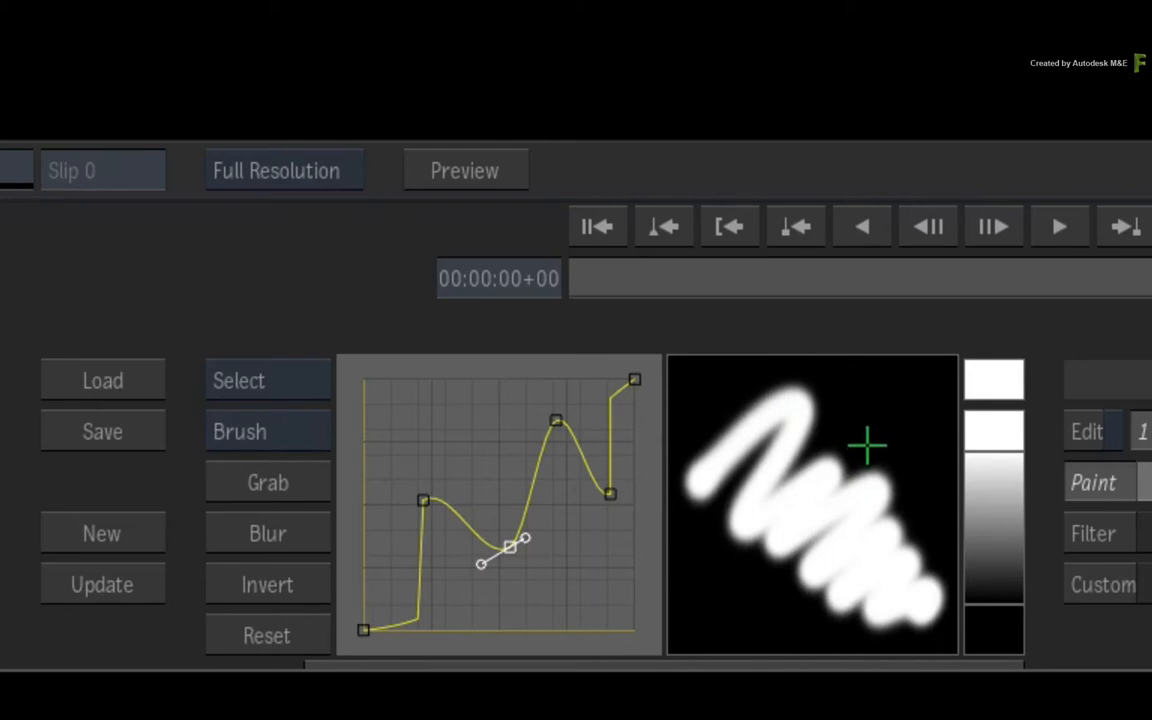
mouse_move(868, 435)
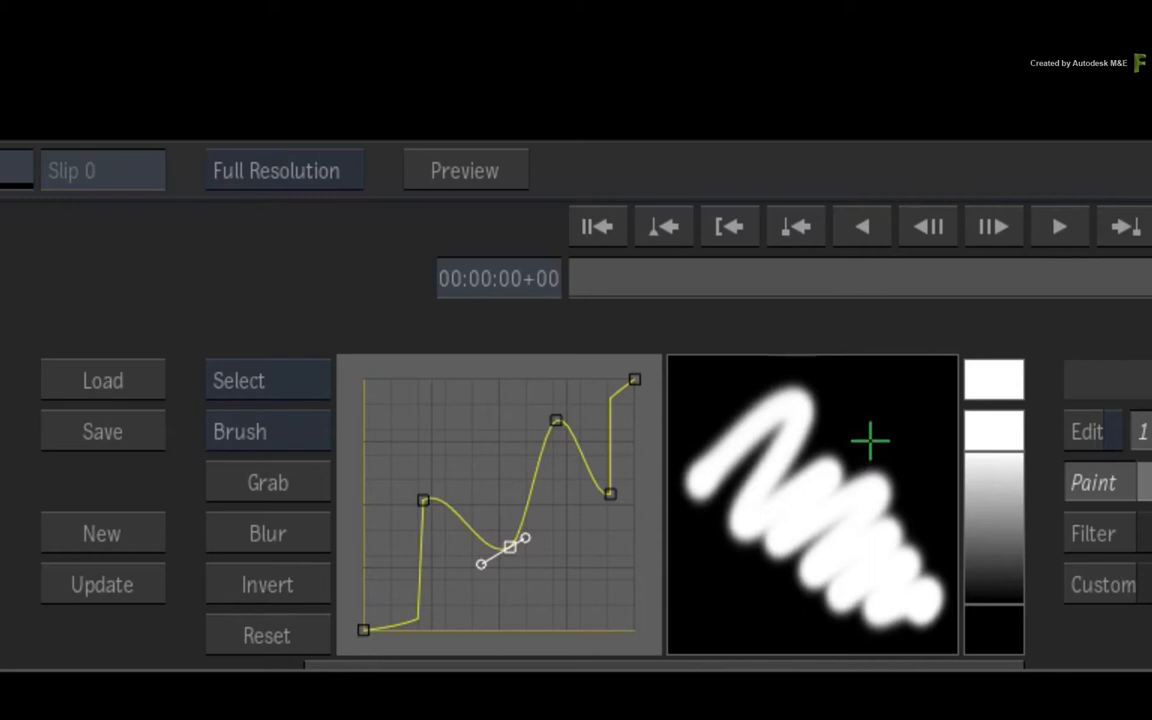
mouse_move(625, 590)
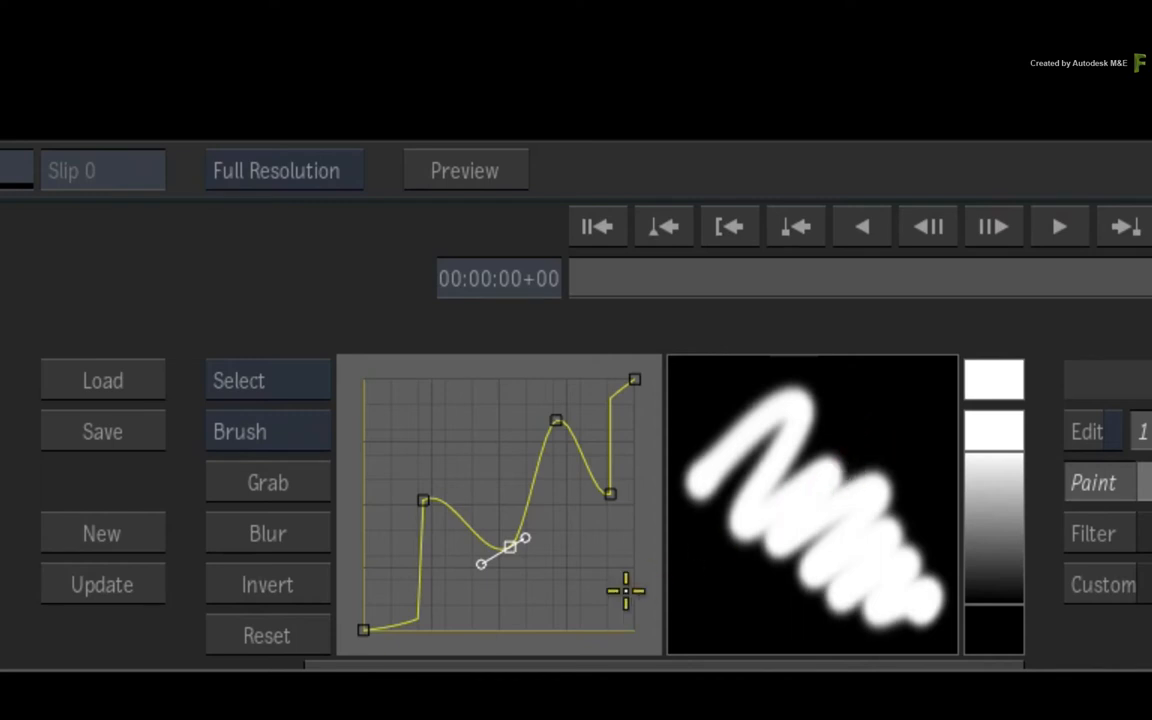
mouse_move(632, 465)
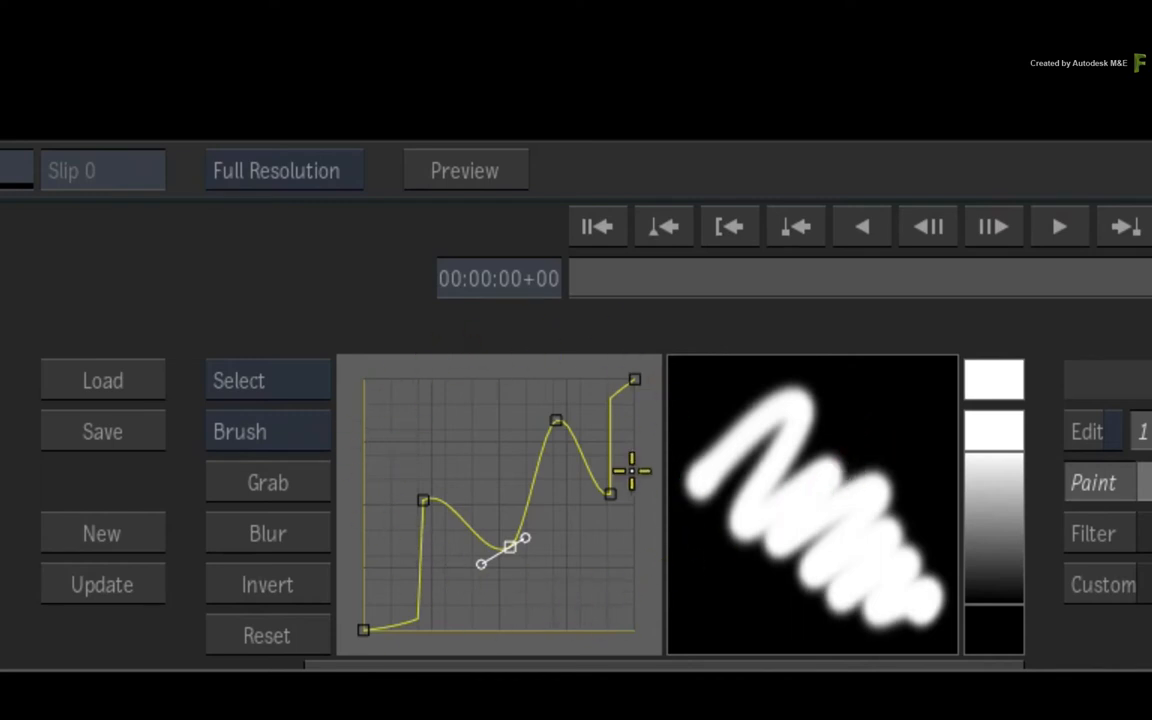
mouse_move(888, 398)
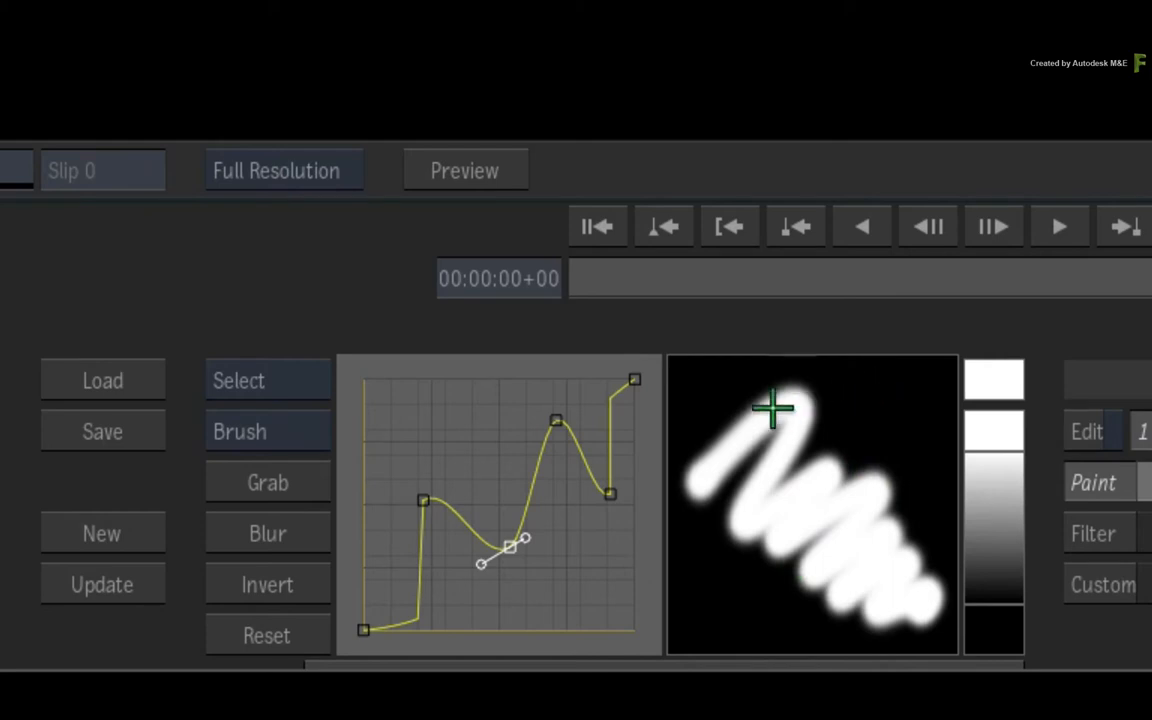
mouse_move(585, 458)
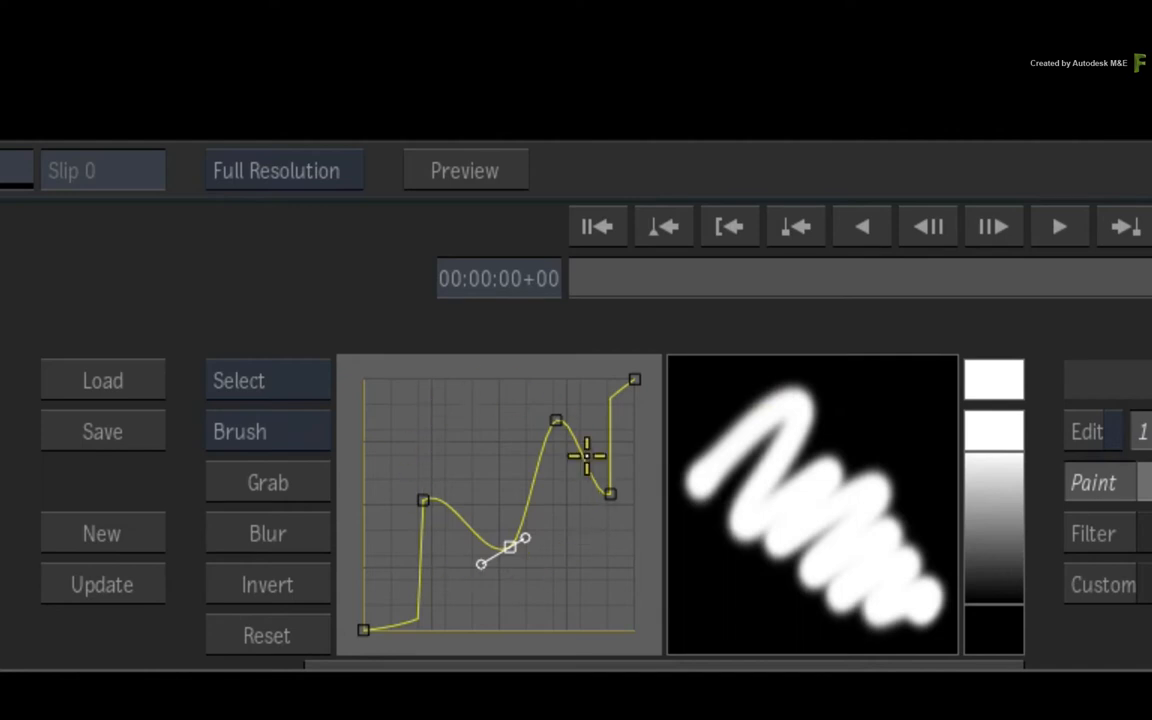
mouse_move(868, 390)
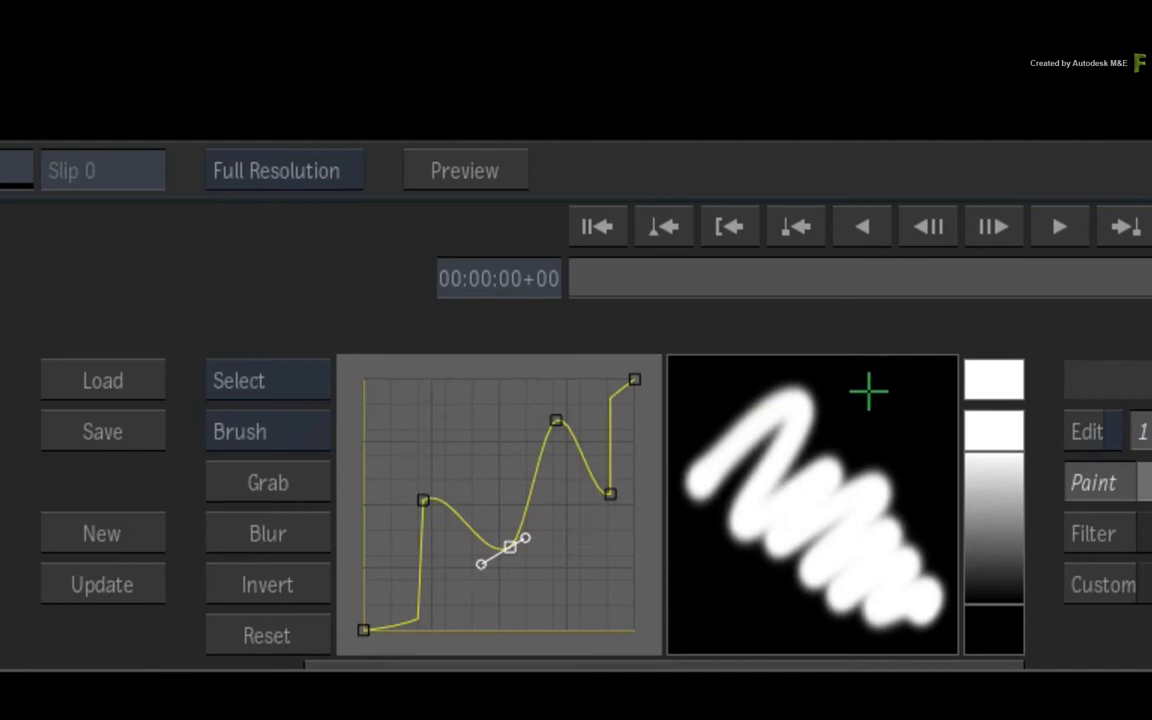
mouse_move(882, 406)
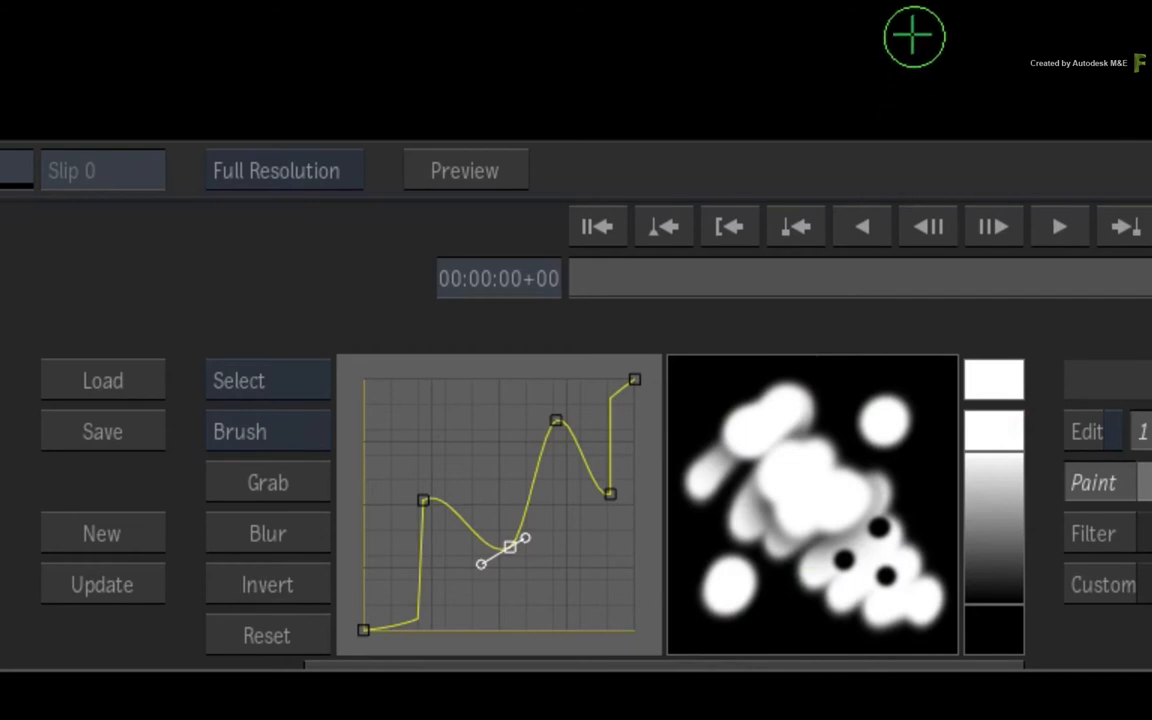
mouse_move(908, 39)
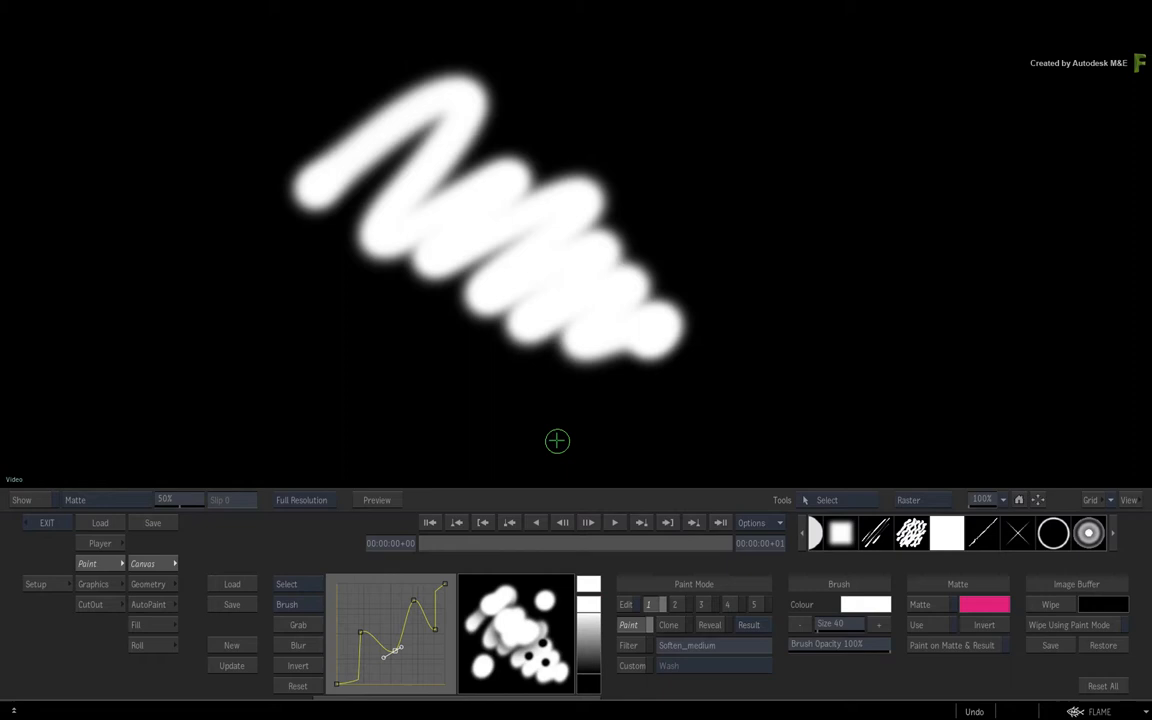
mouse_move(551, 442)
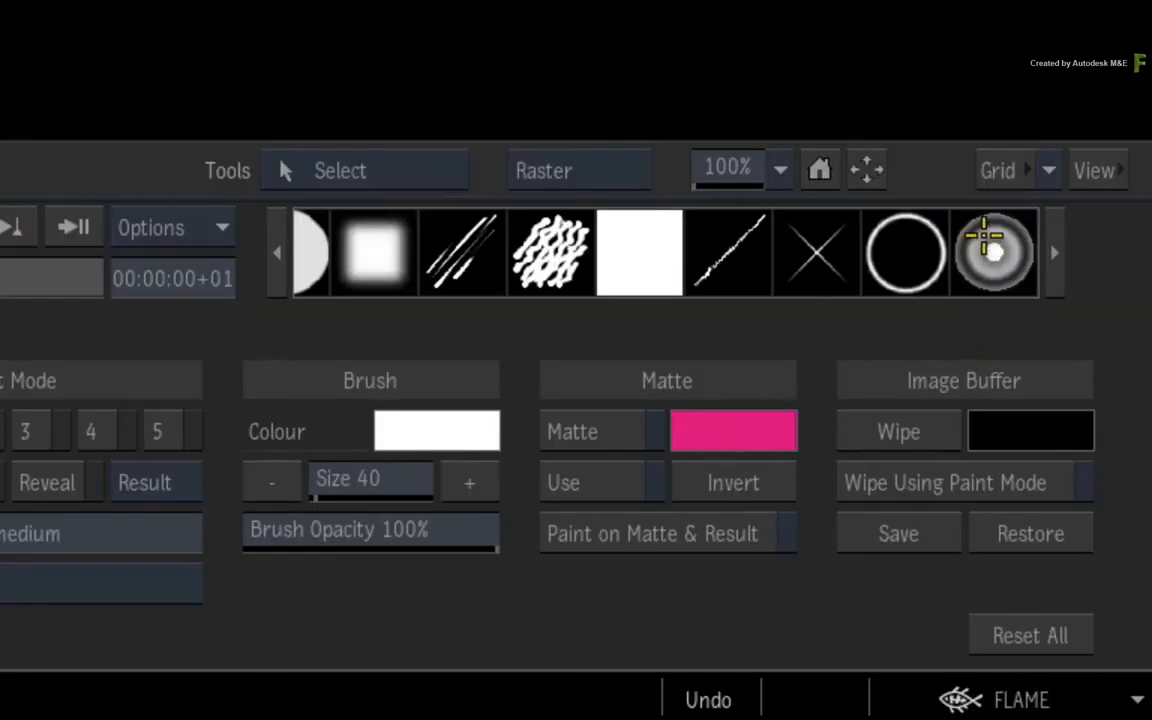
Step: Store the custom pattern in the last brush slot at size 50
click(994, 252)
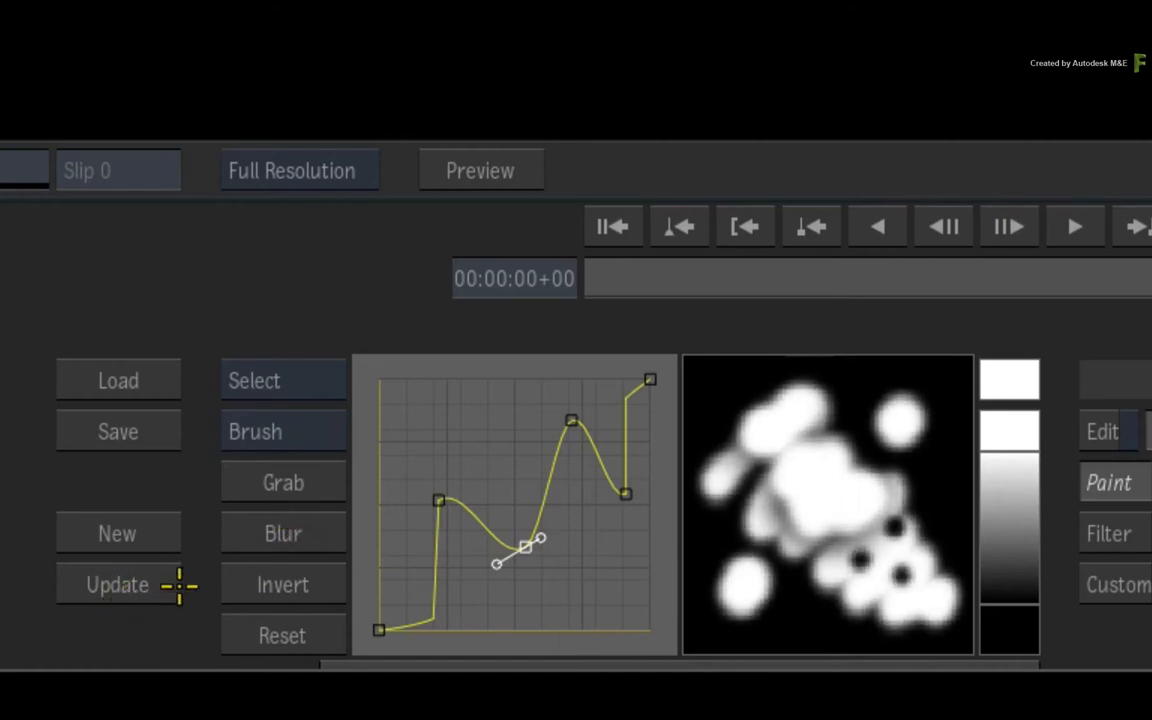
mouse_move(194, 553)
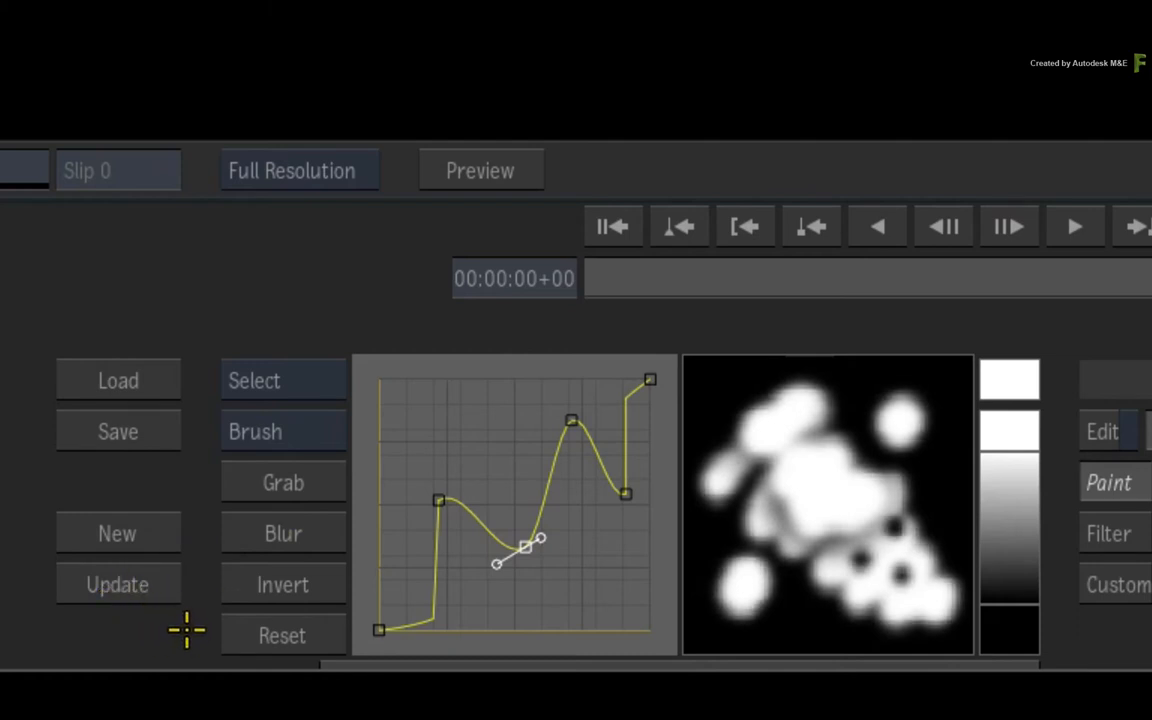
click(283, 583)
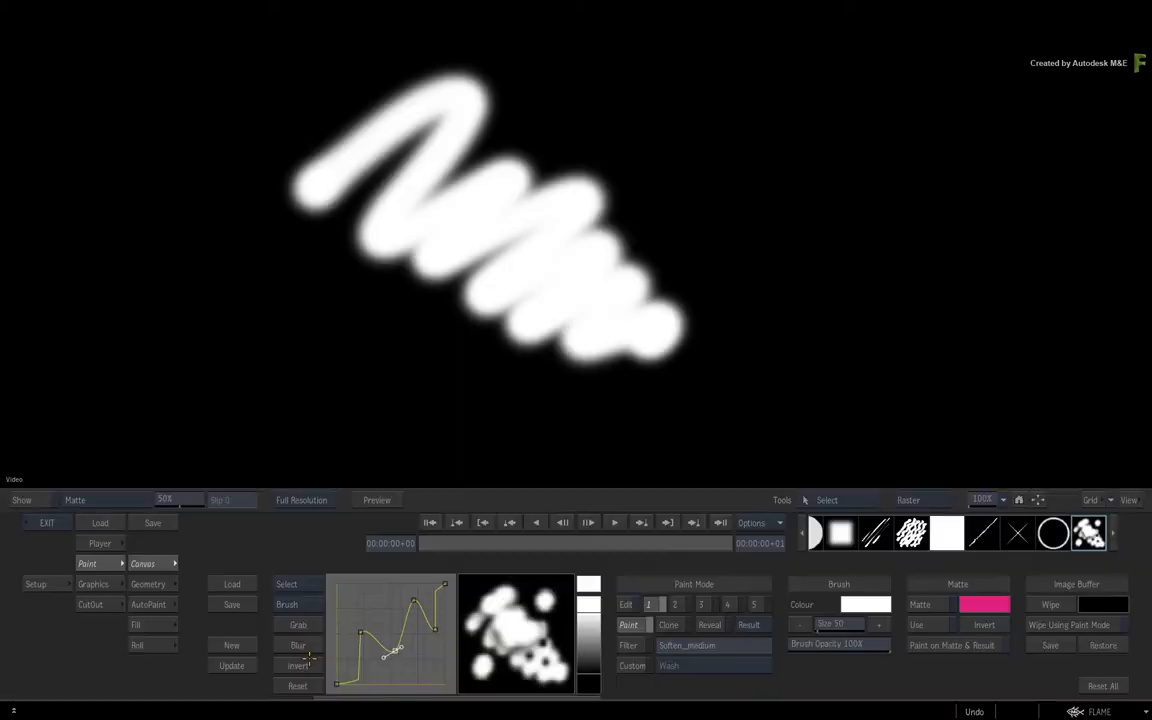
mouse_move(748, 344)
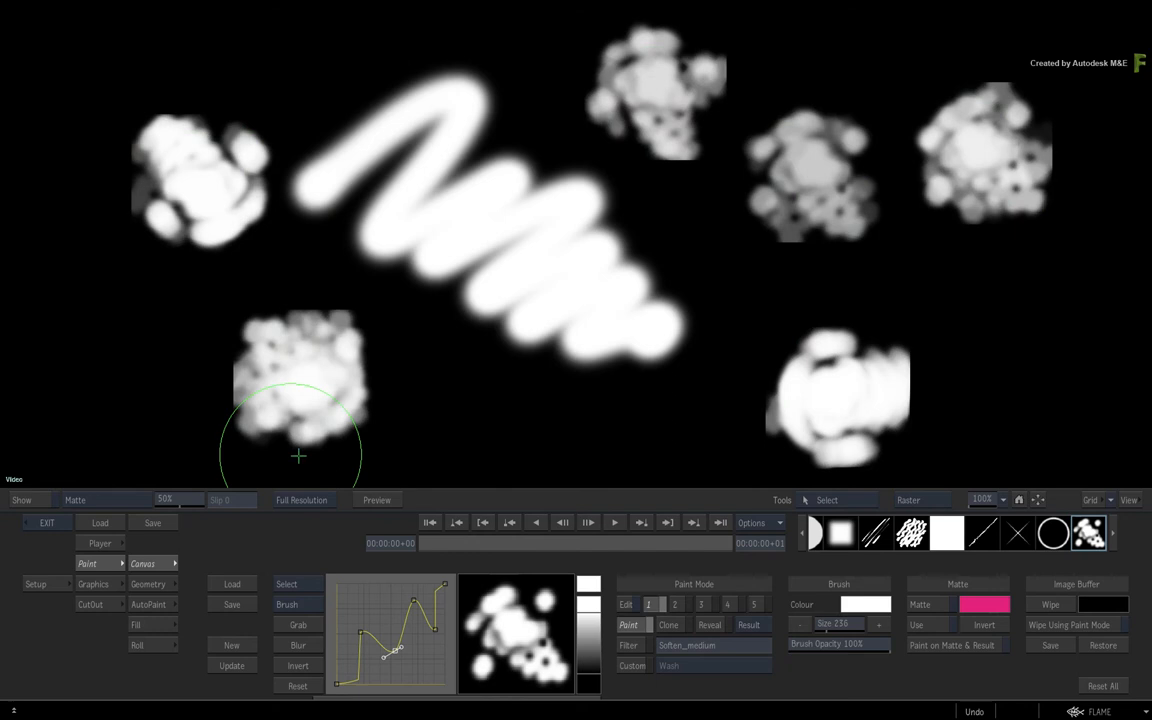
mouse_move(625, 557)
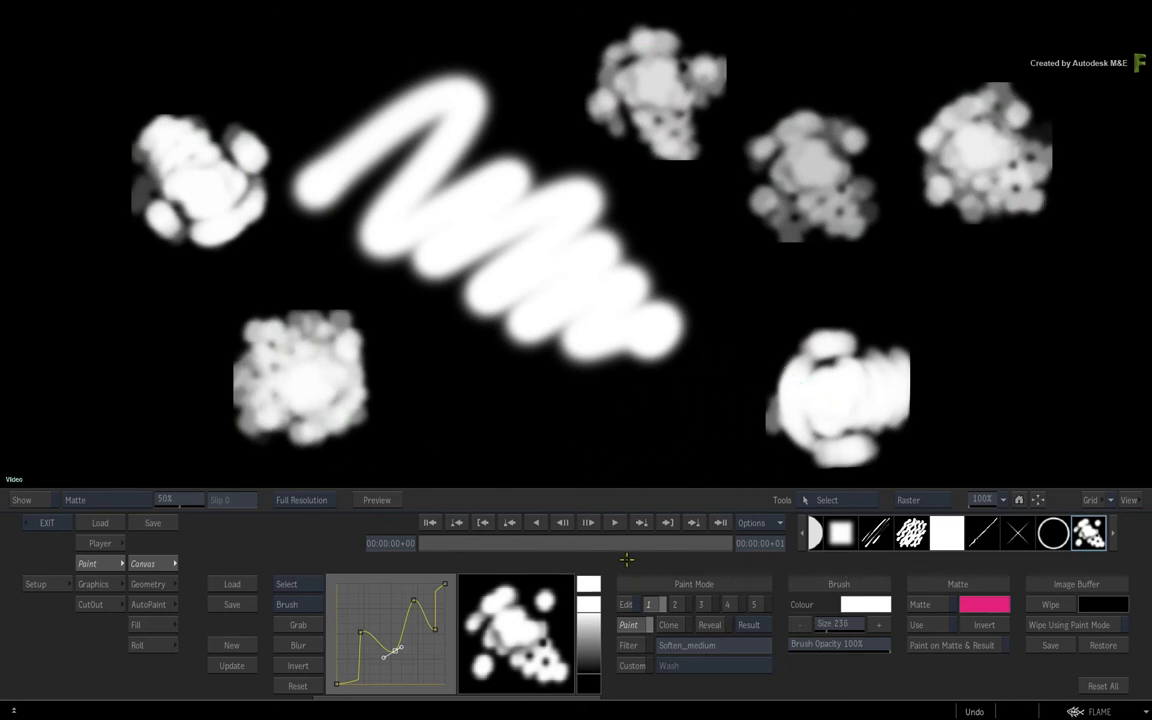
mouse_move(620, 559)
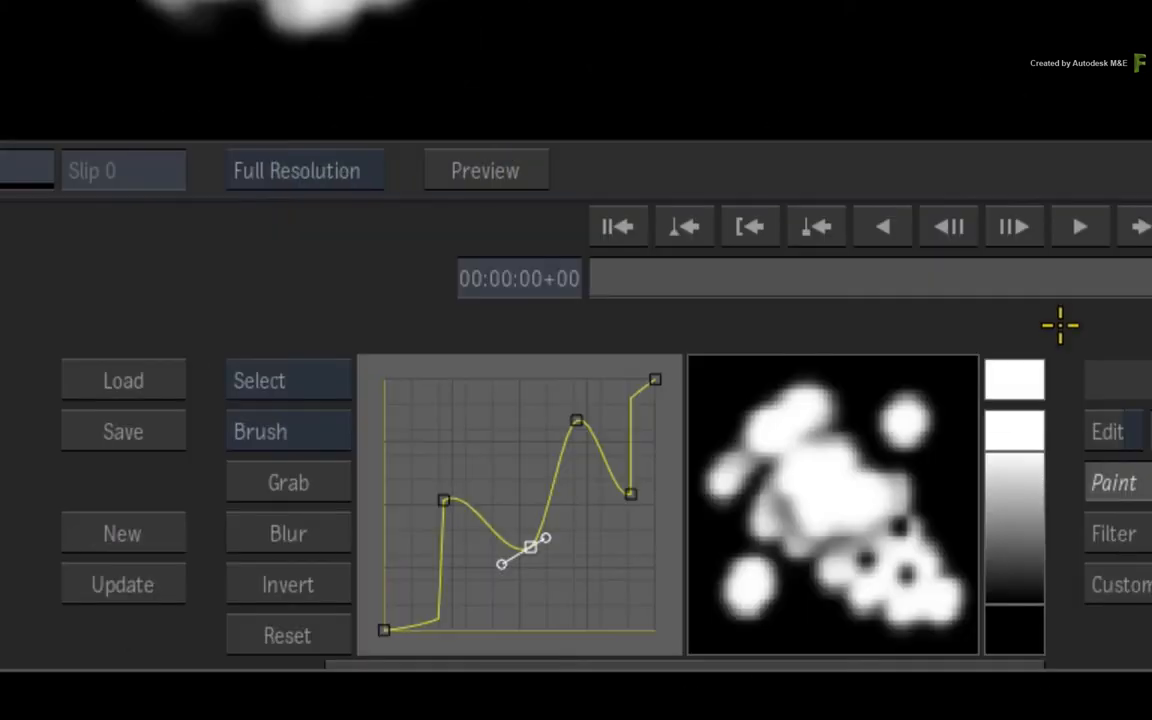
mouse_move(112, 475)
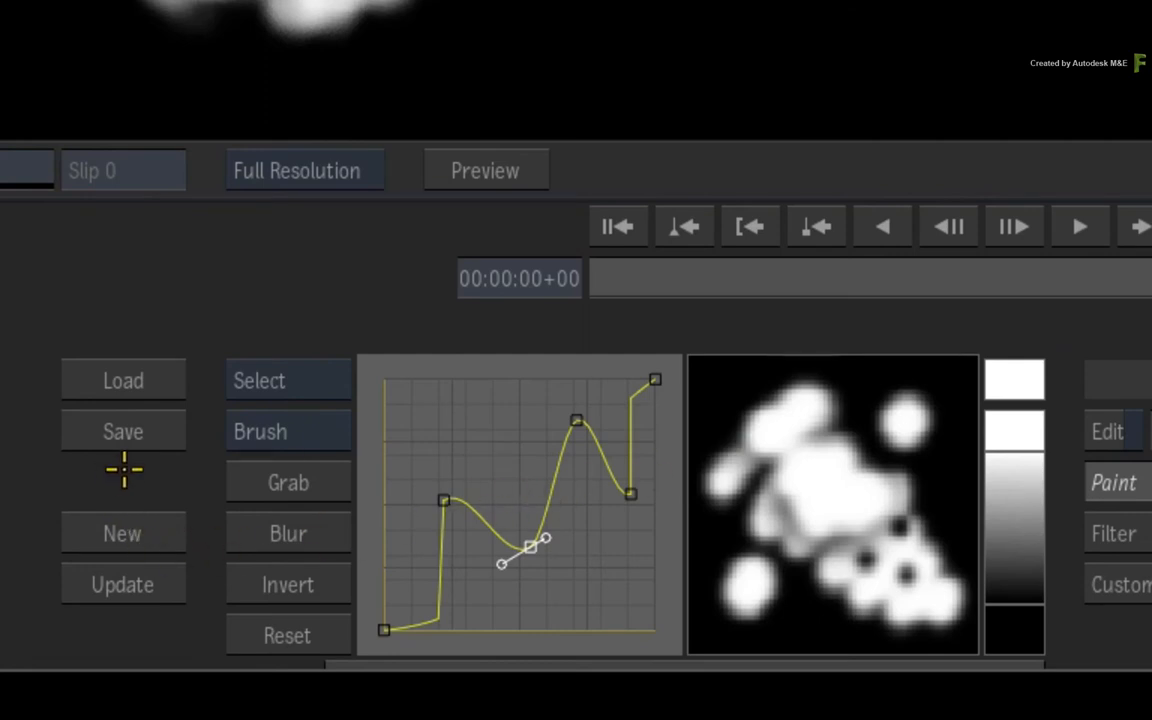
Step: Save the custom brush preset as 'flc' in the user brush folder
click(123, 430)
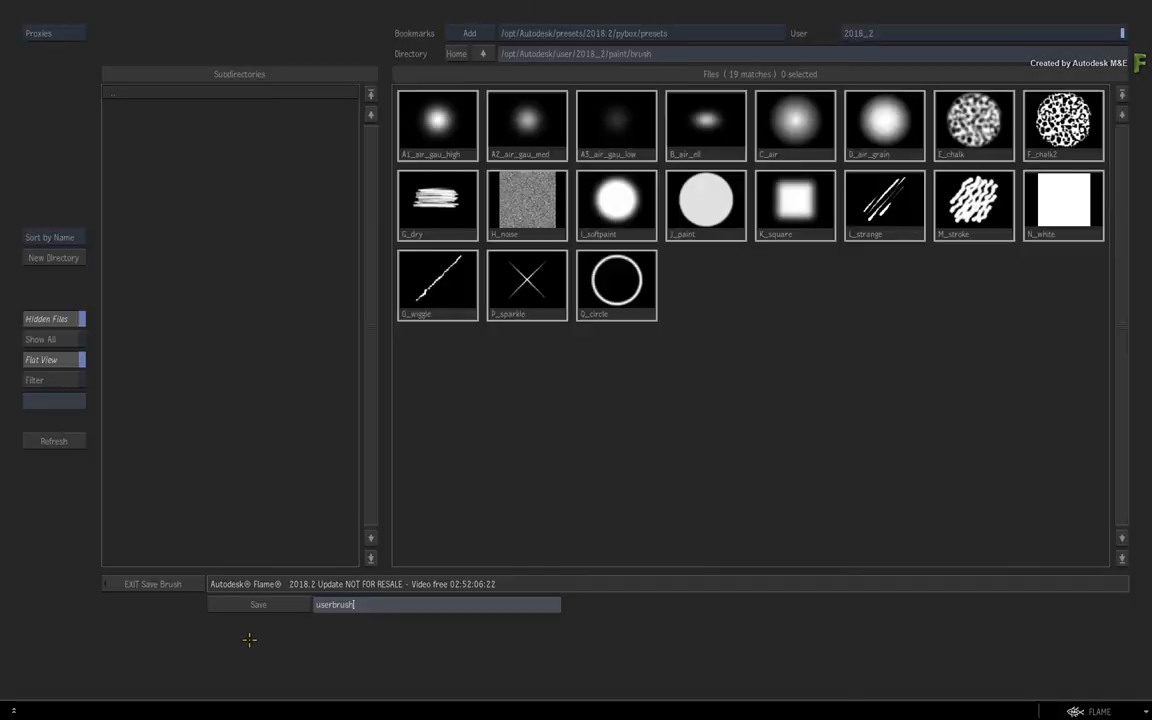
mouse_move(394, 641)
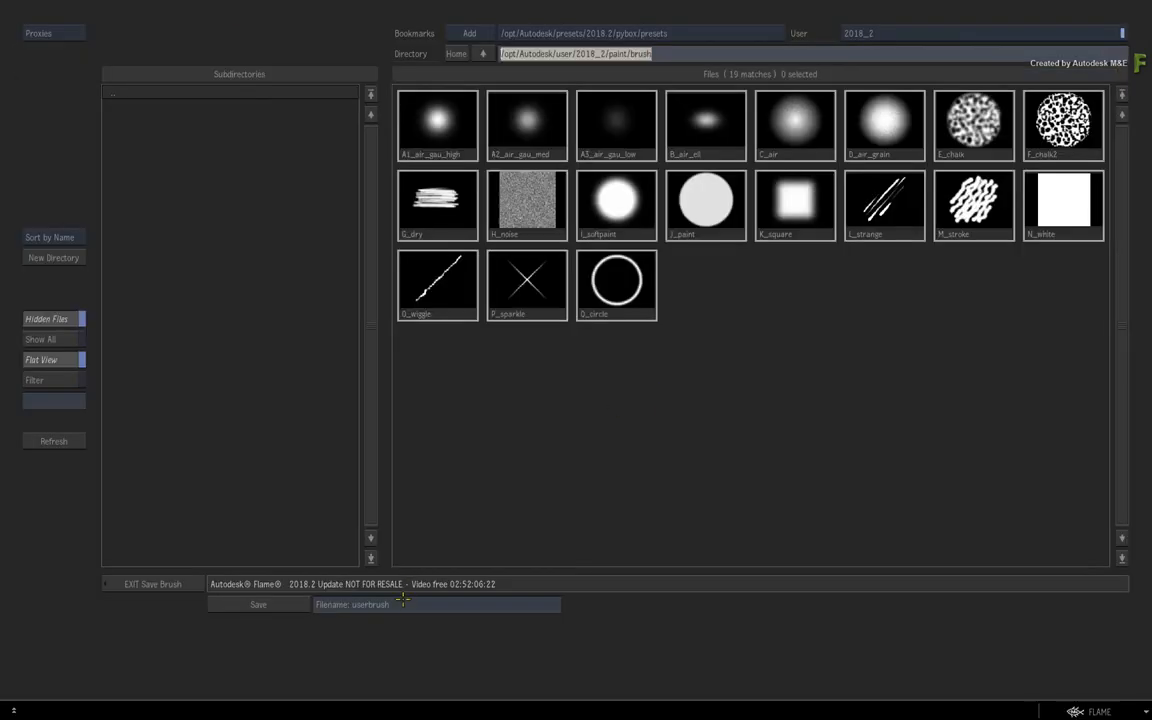
double_click(370, 604)
text(fl)
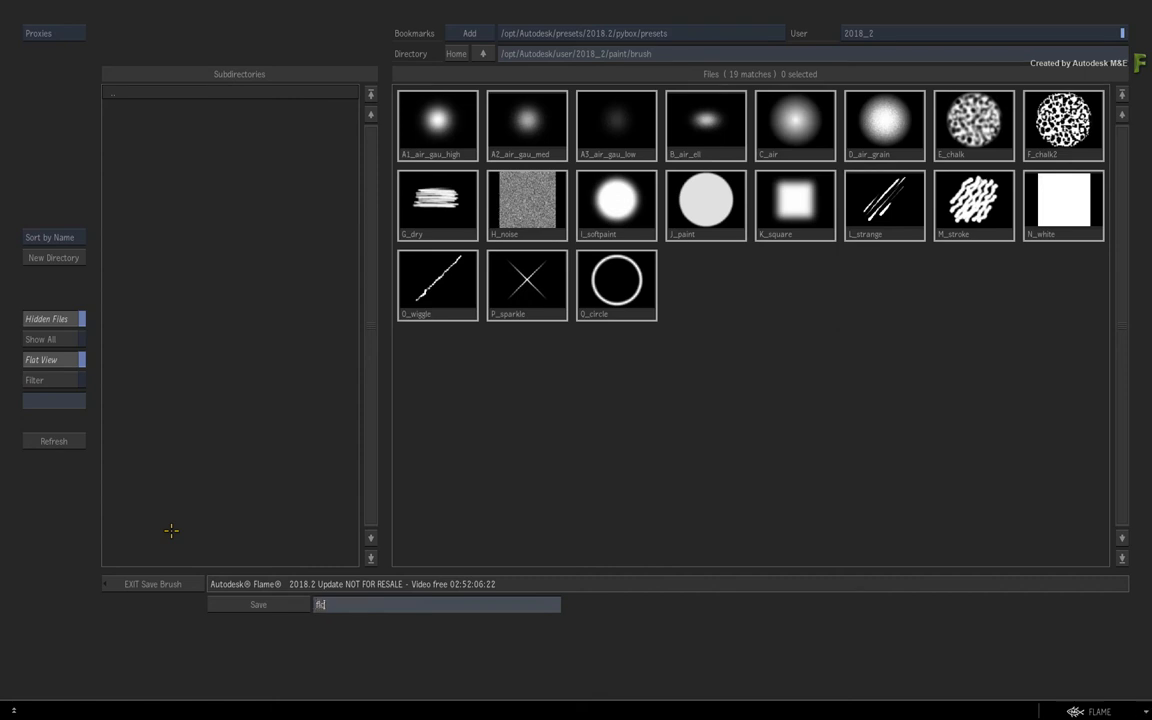
click(256, 604)
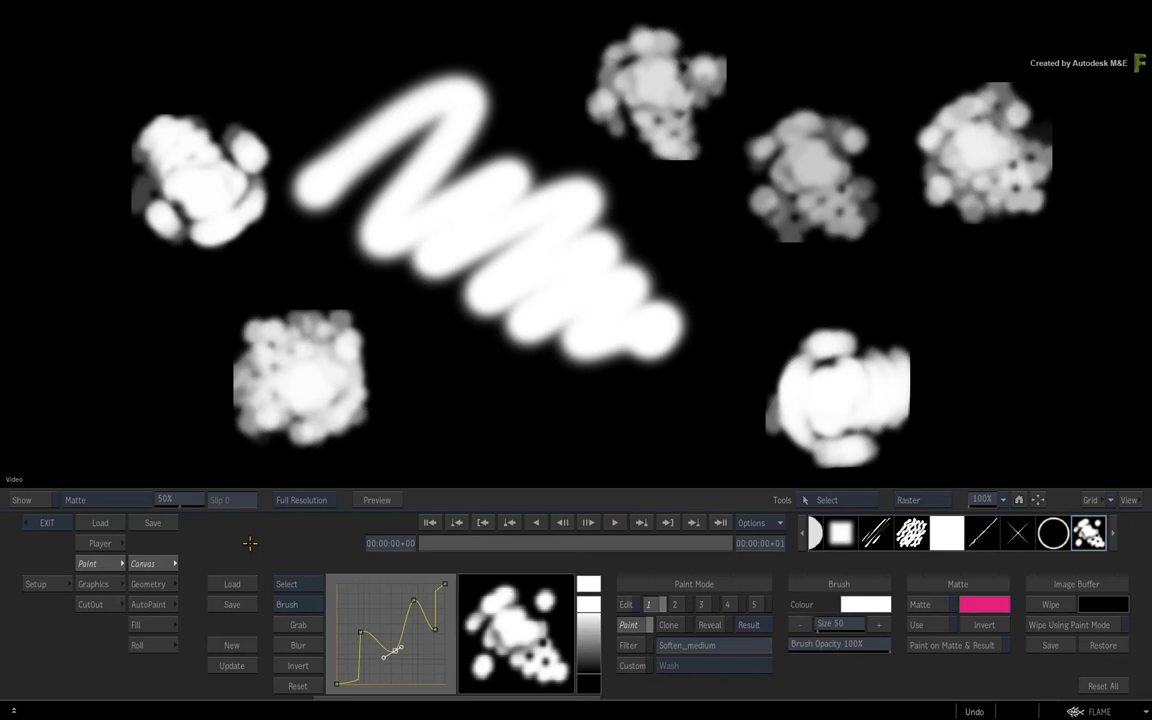
mouse_move(246, 542)
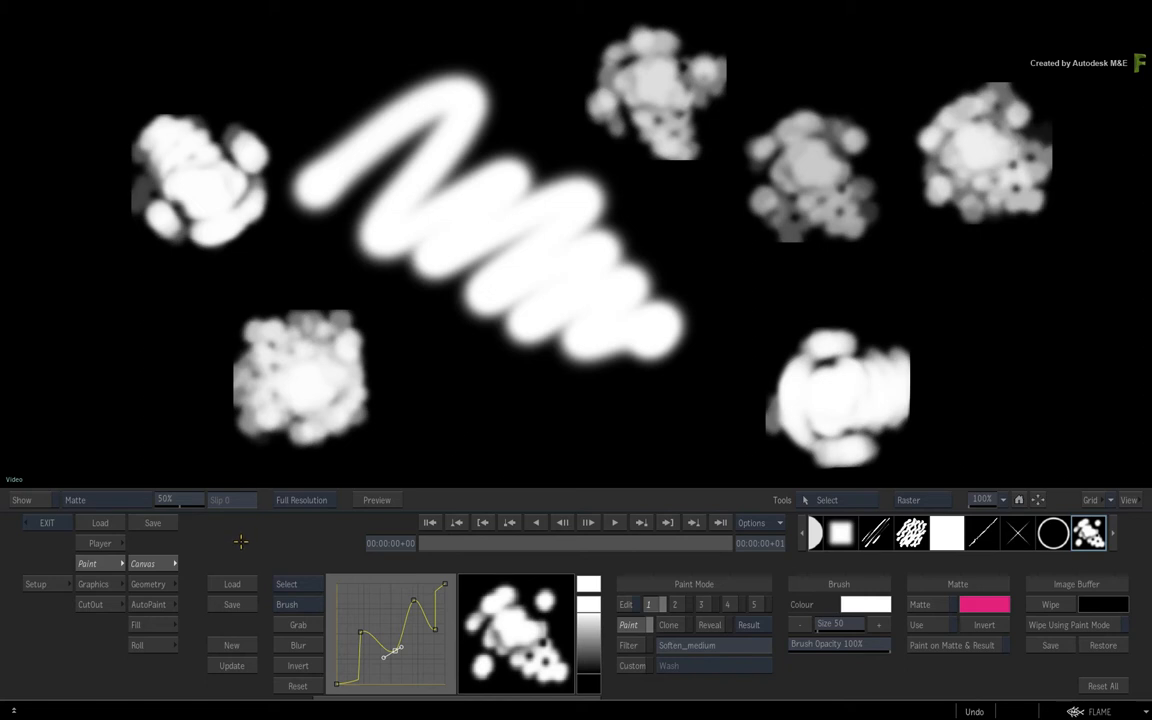
mouse_move(234, 543)
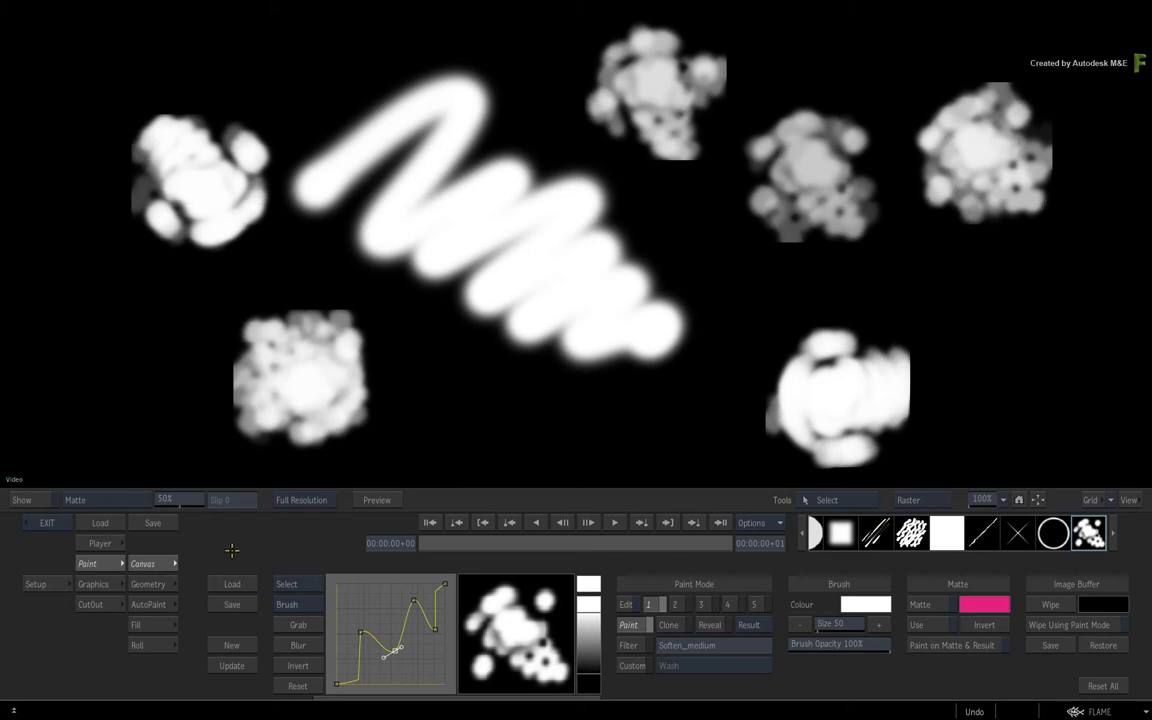
mouse_move(42, 556)
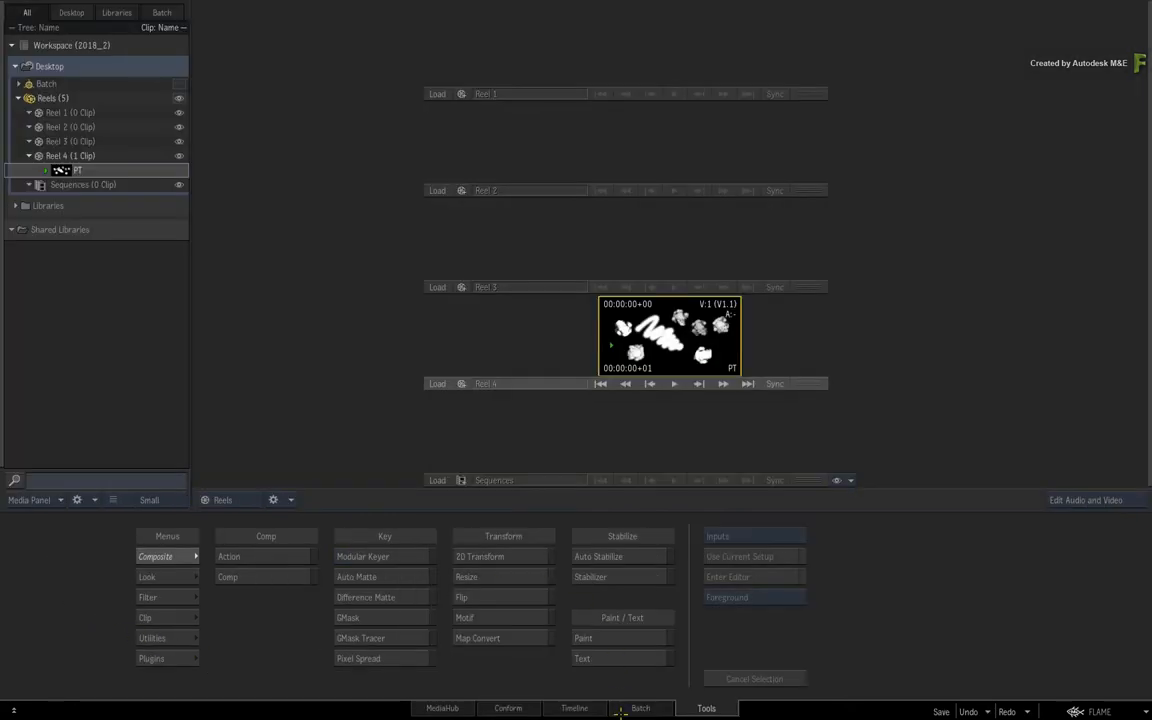
Step: Place Paint node paint73 in the Batch schematic and open its preferences
click(638, 709)
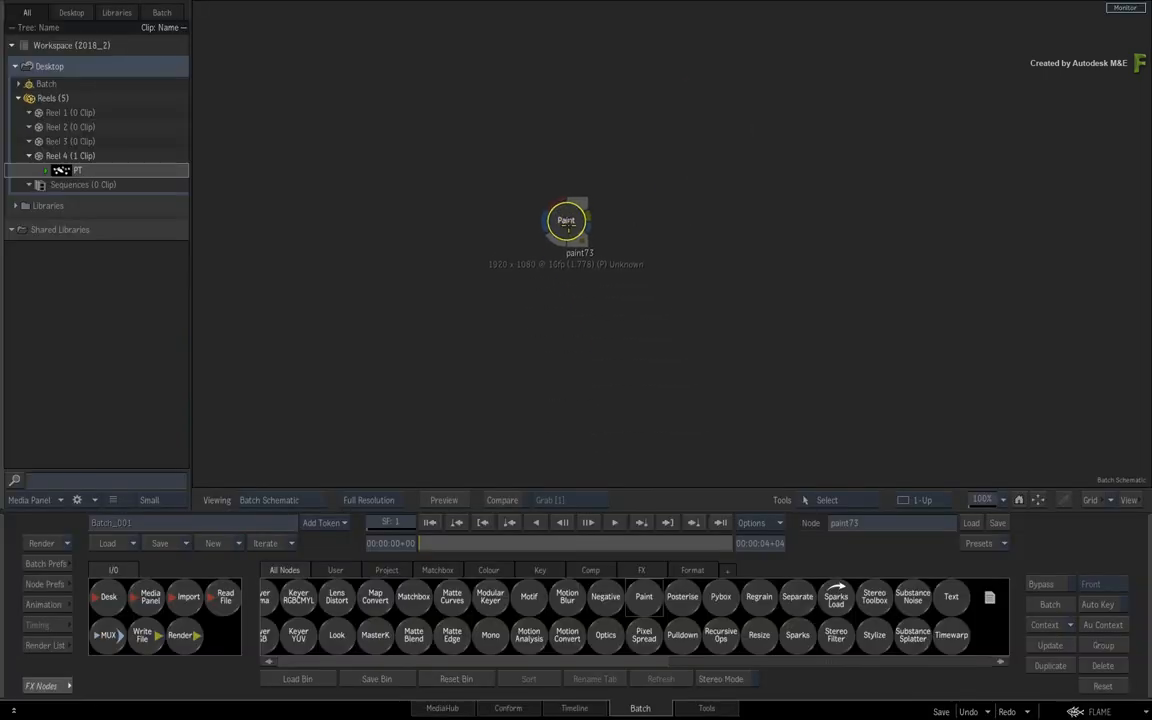
drag(566, 220, 611, 300)
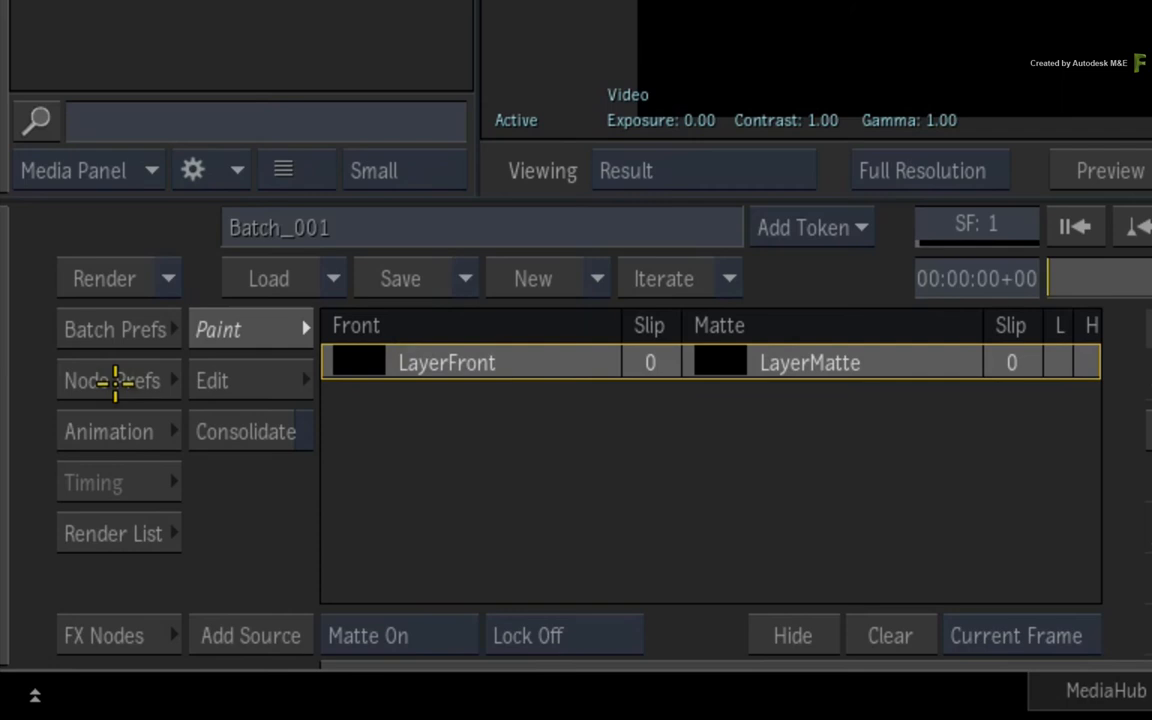
click(105, 380)
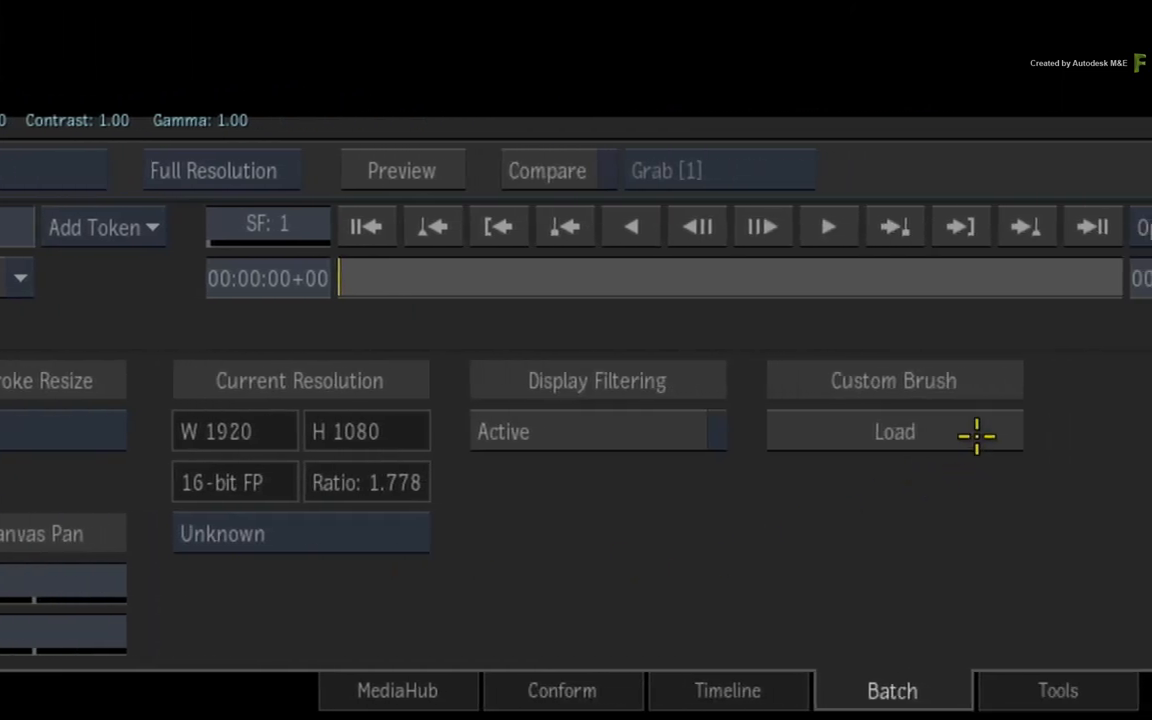
Step: Browse the user brush folder to load the flc custom brush
click(893, 431)
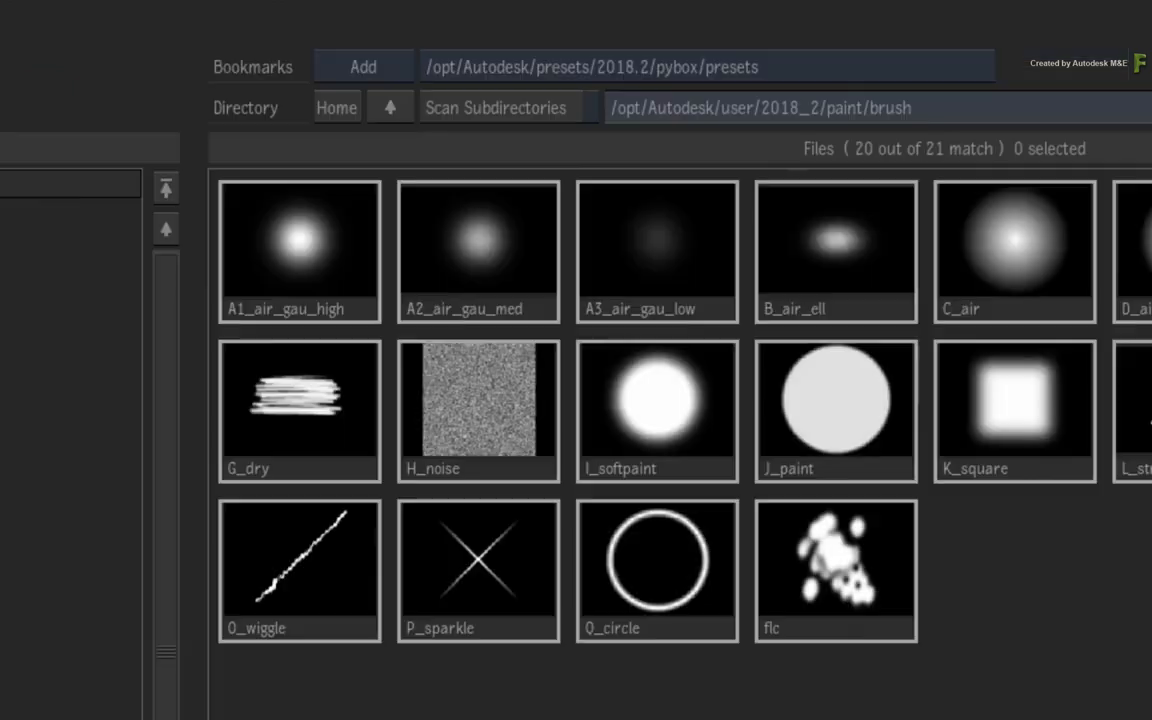
mouse_move(917, 608)
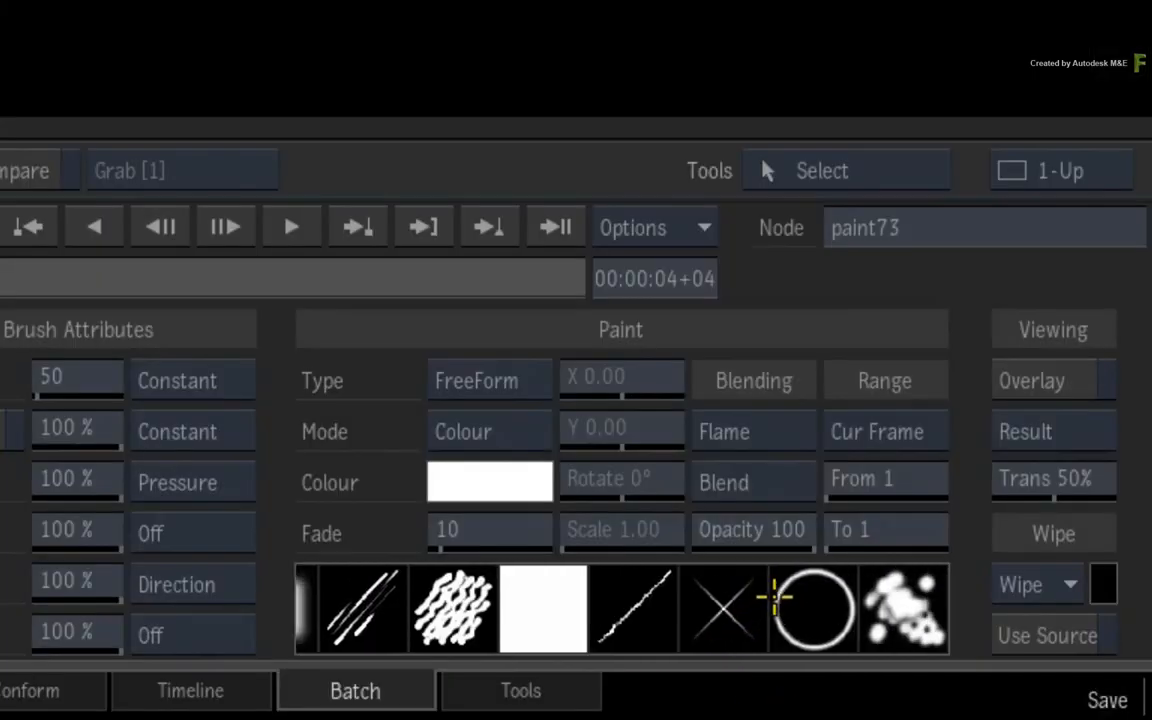
Step: Select the flc brush at size 148 and paint a stroke in the viewer
click(910, 616)
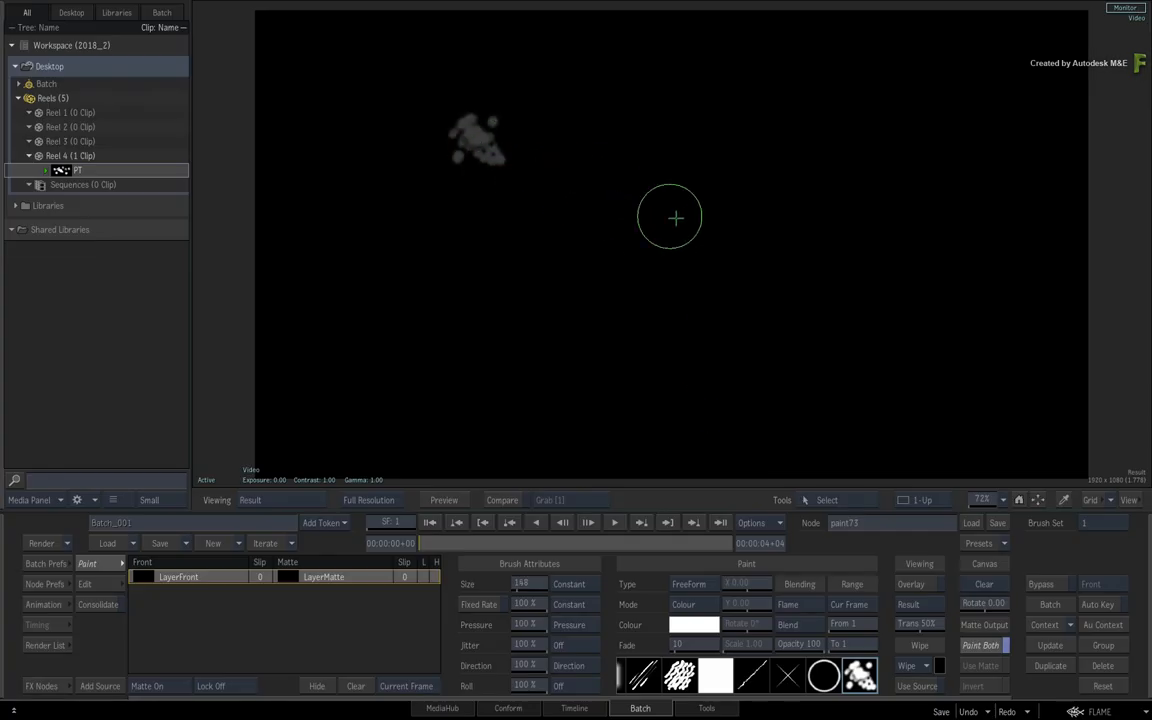
drag(669, 217, 863, 277)
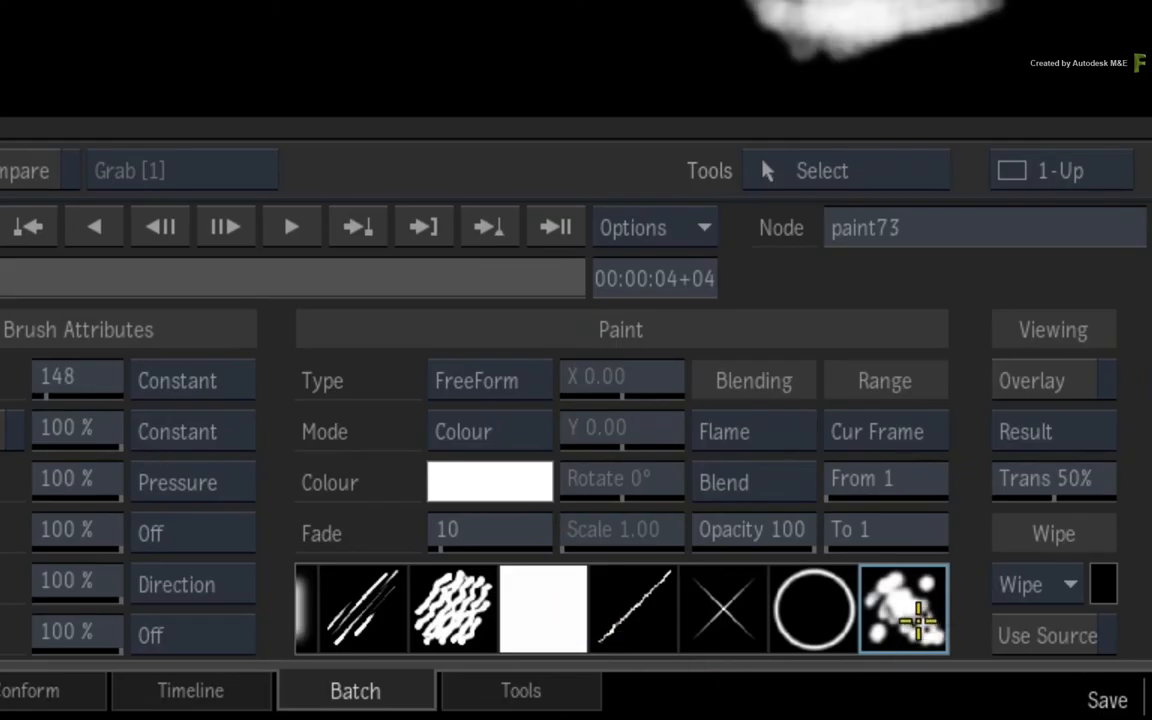
mouse_move(935, 613)
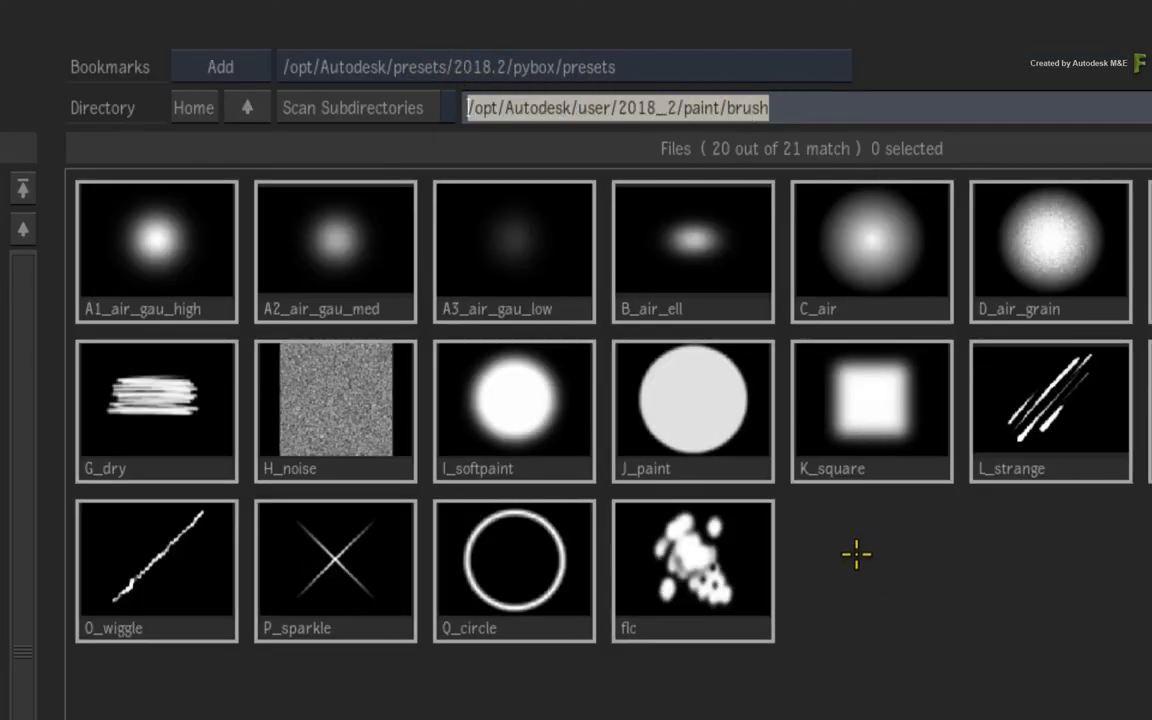
mouse_move(849, 575)
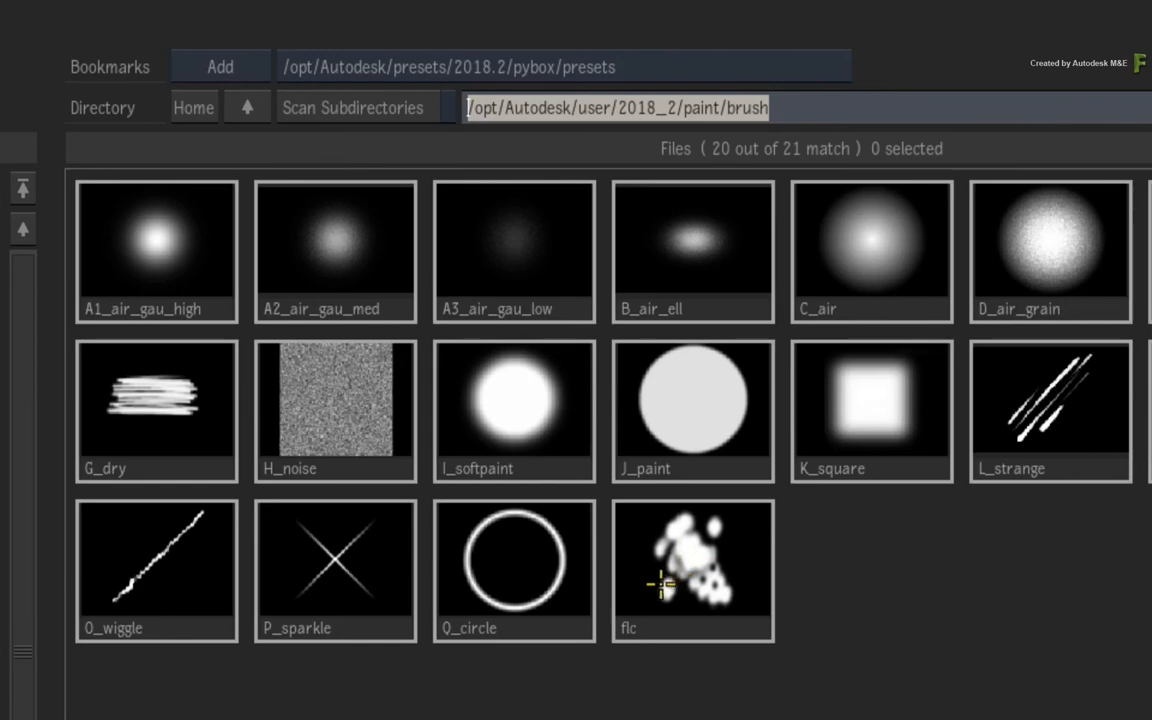
mouse_move(640, 581)
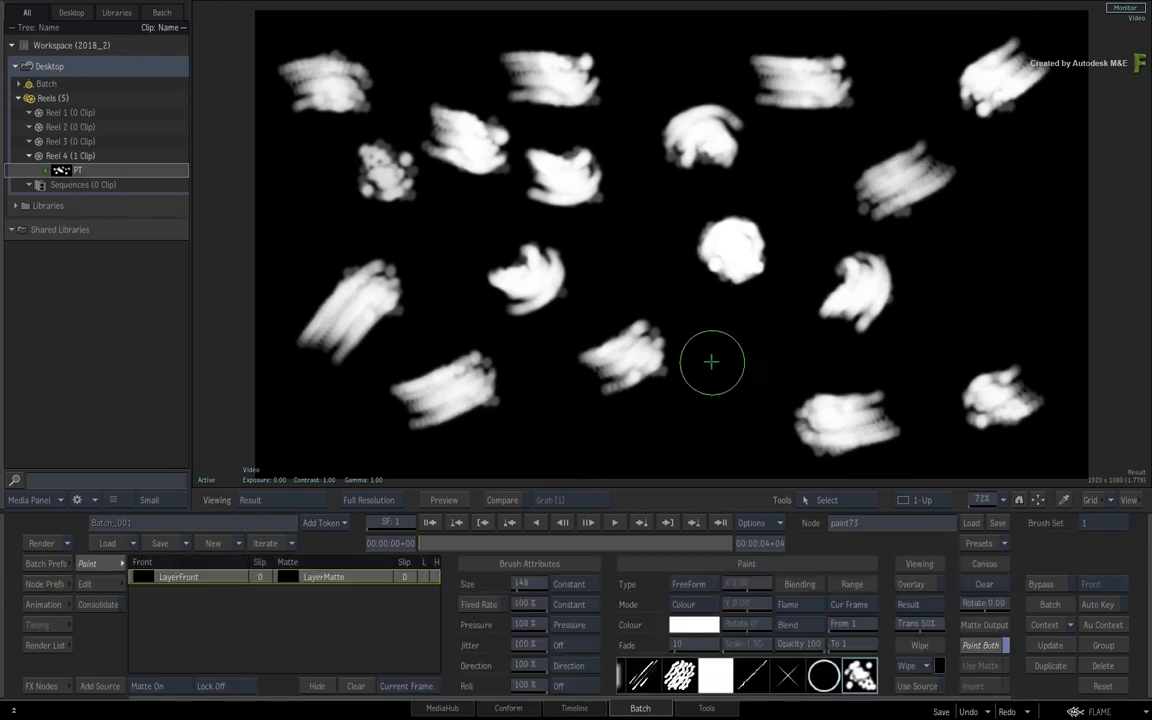
mouse_move(717, 397)
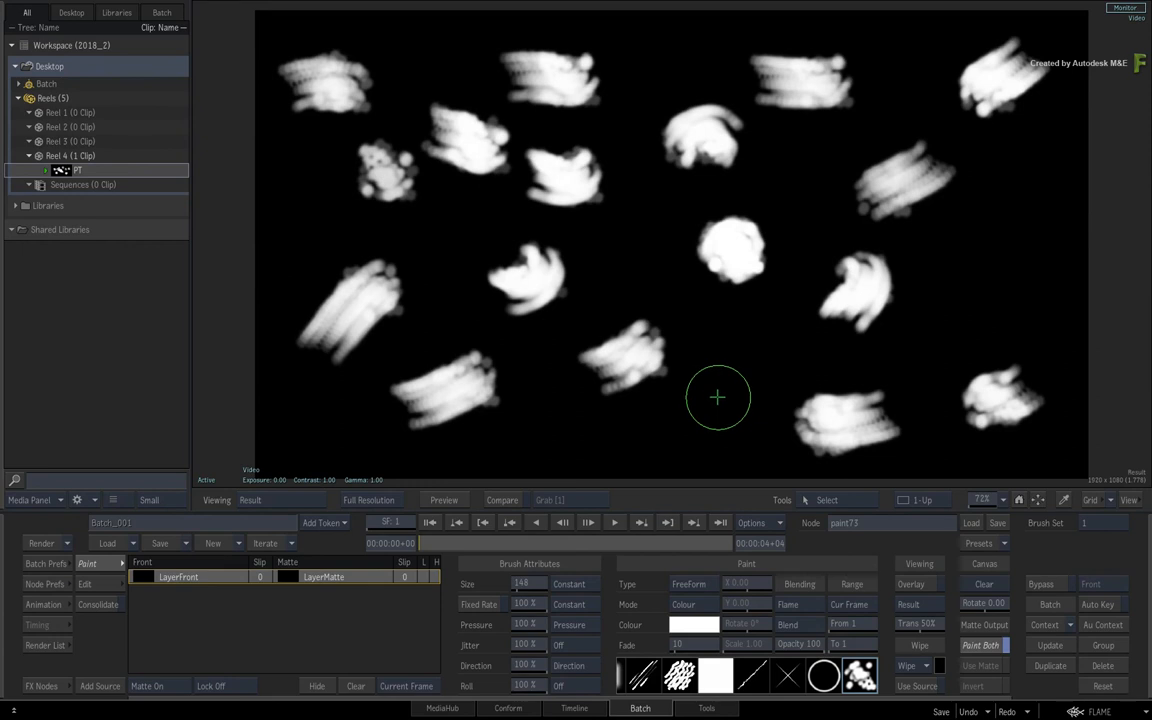
mouse_move(716, 400)
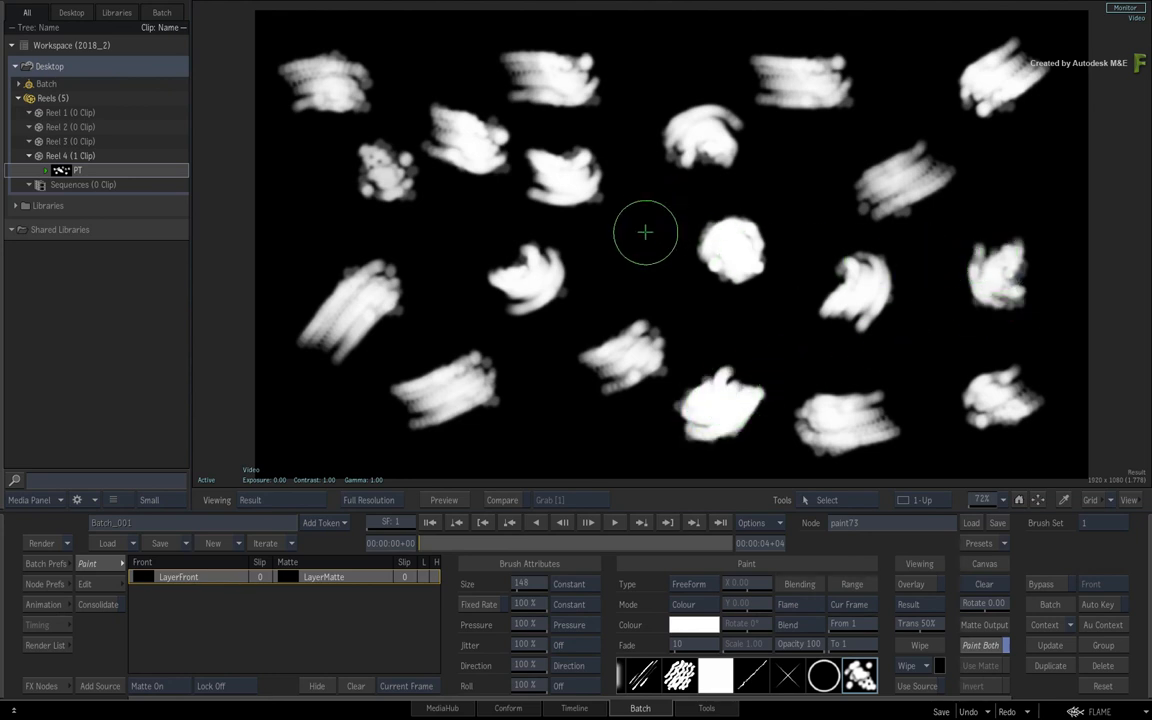
mouse_move(332, 364)
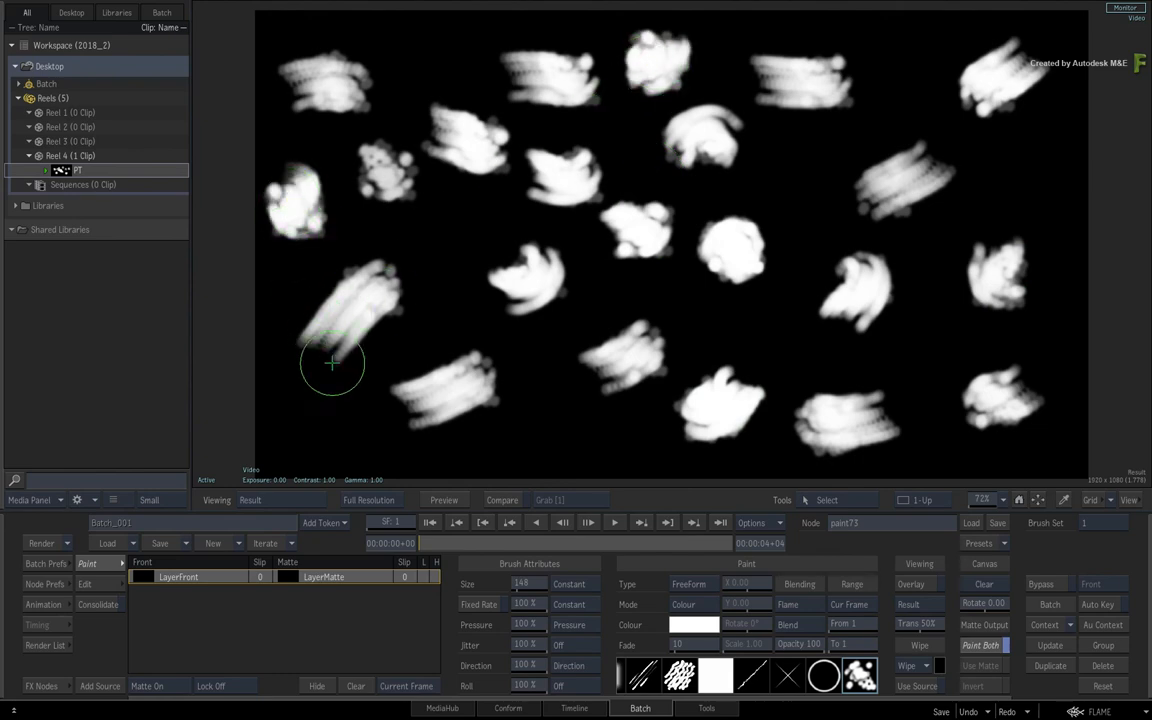